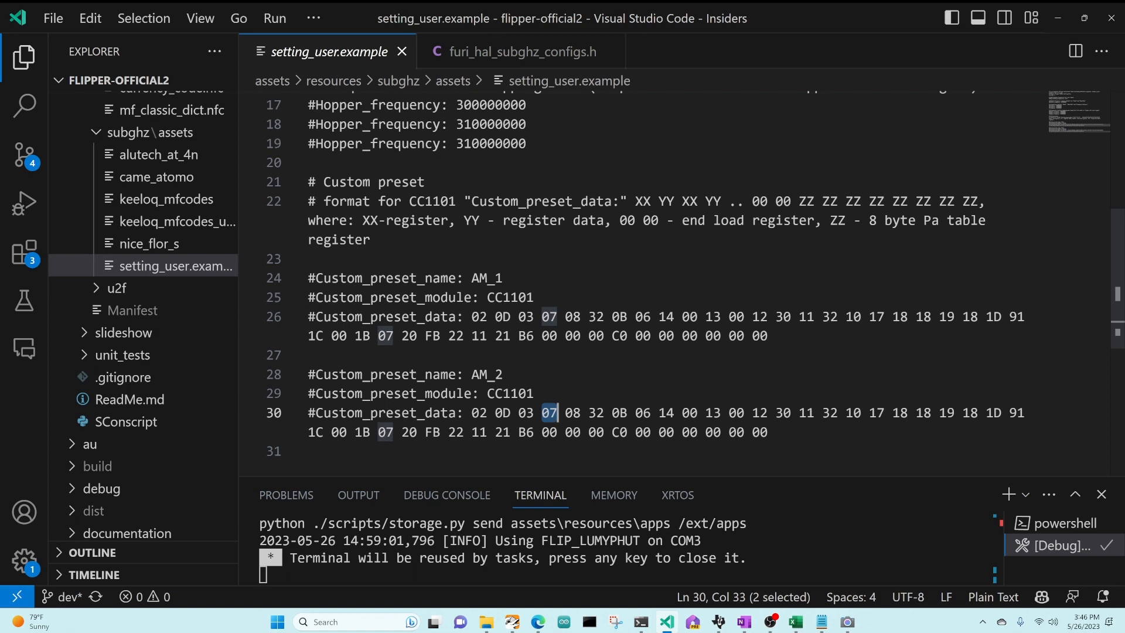
Mark AM_2's 00 end bytes and PA table bytes, then scroll DN013 to the 315 MHz table.
left_click(550, 431)
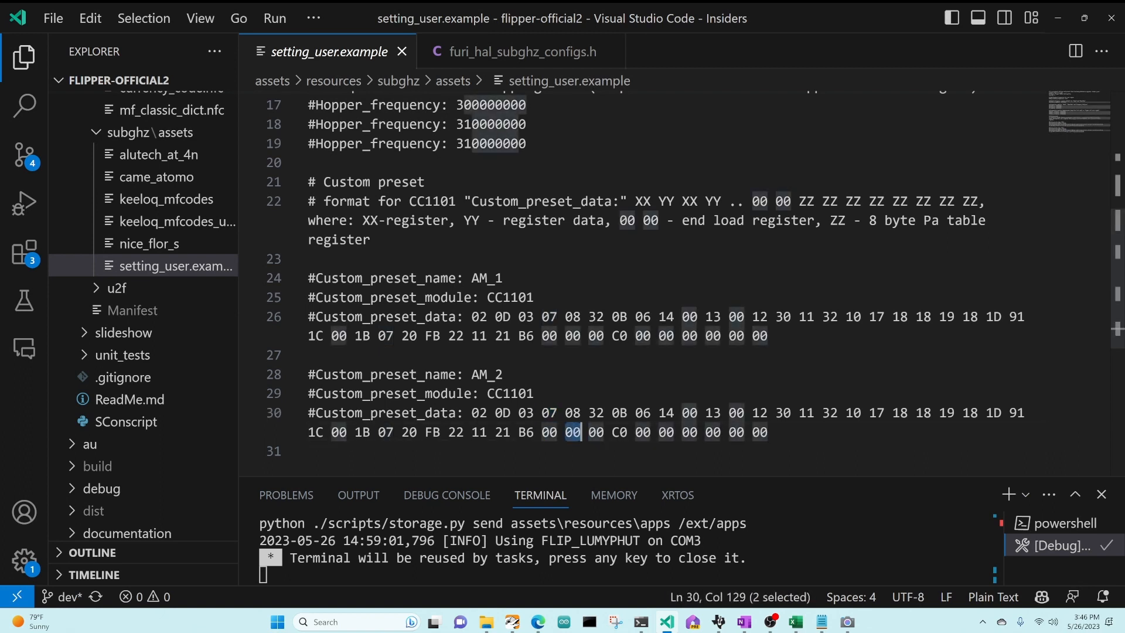
left_click_drag(589, 432, 768, 432)
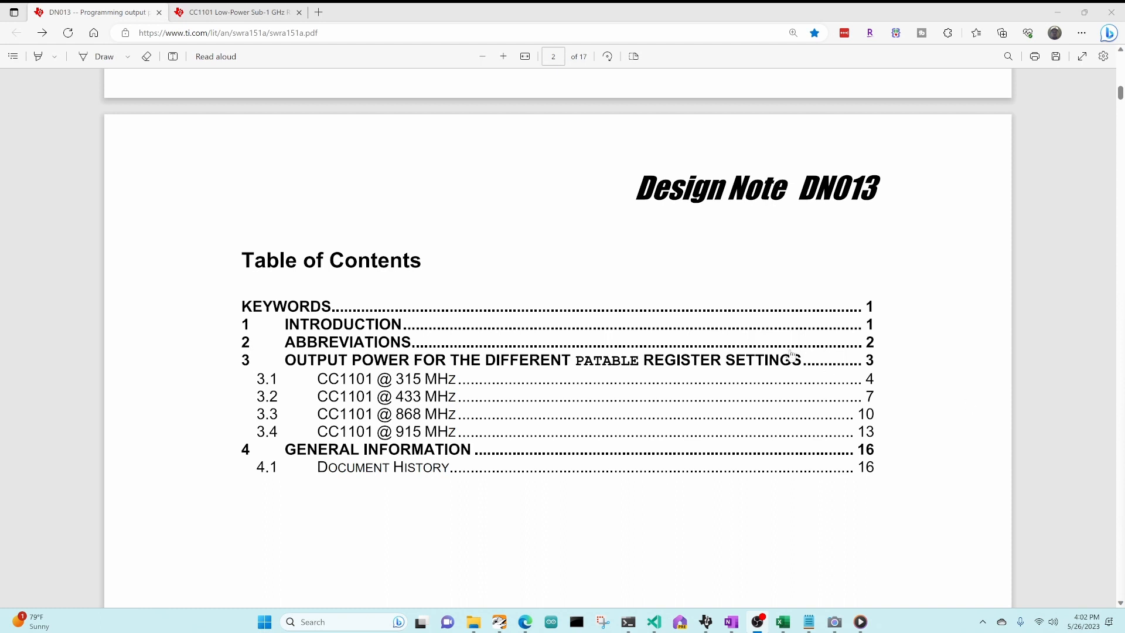
mouse_move(441, 446)
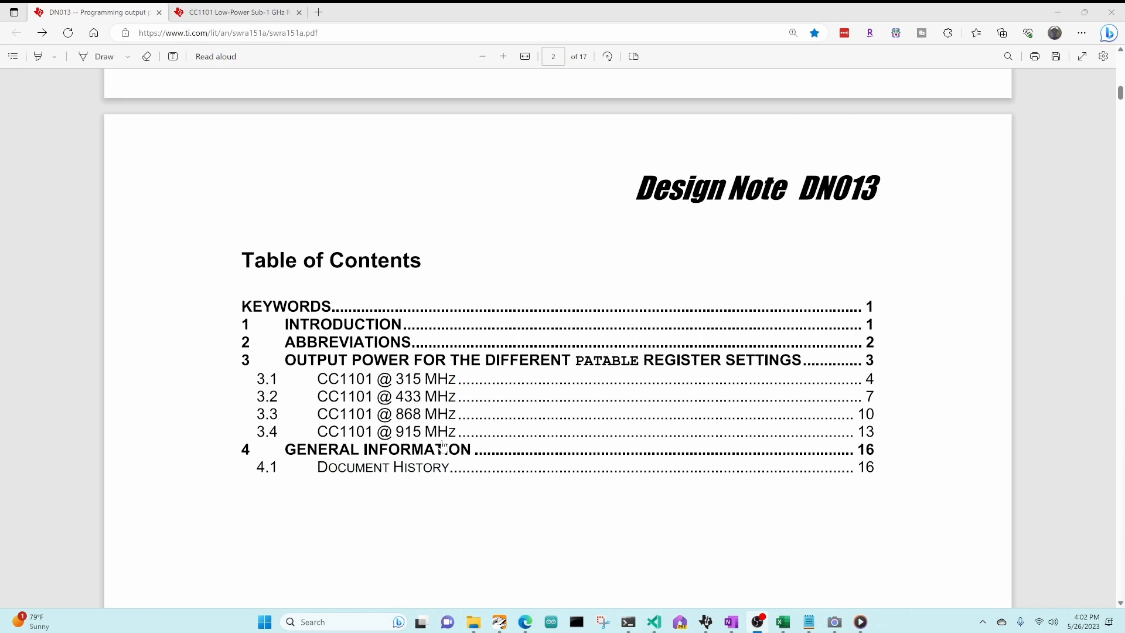
scroll("down", 3)
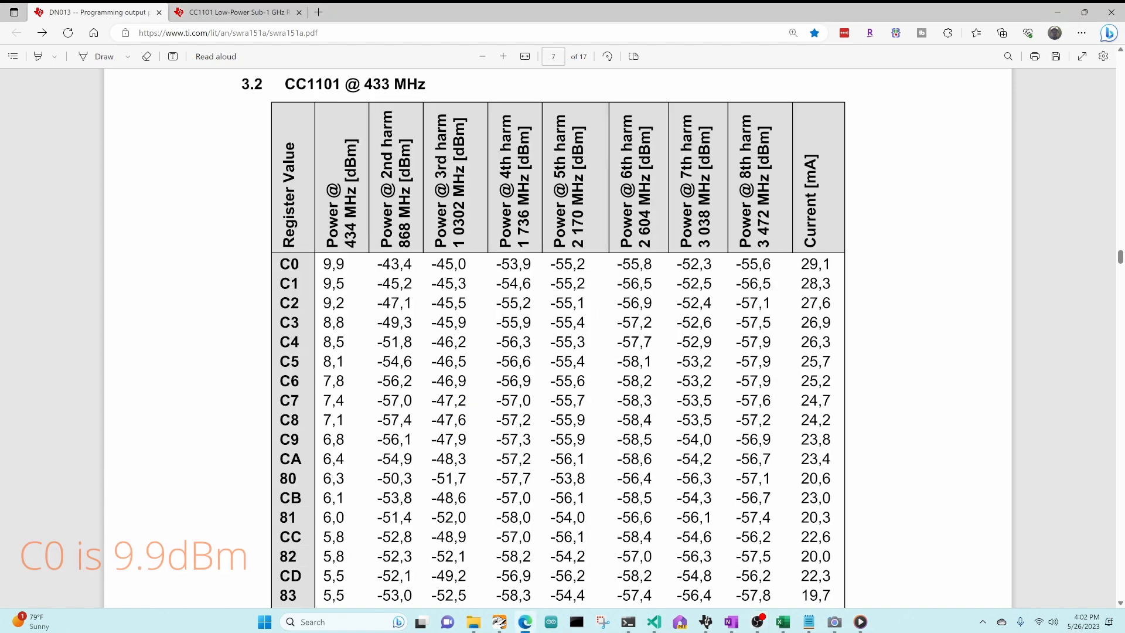
left_click_drag(159, 516, 313, 264)
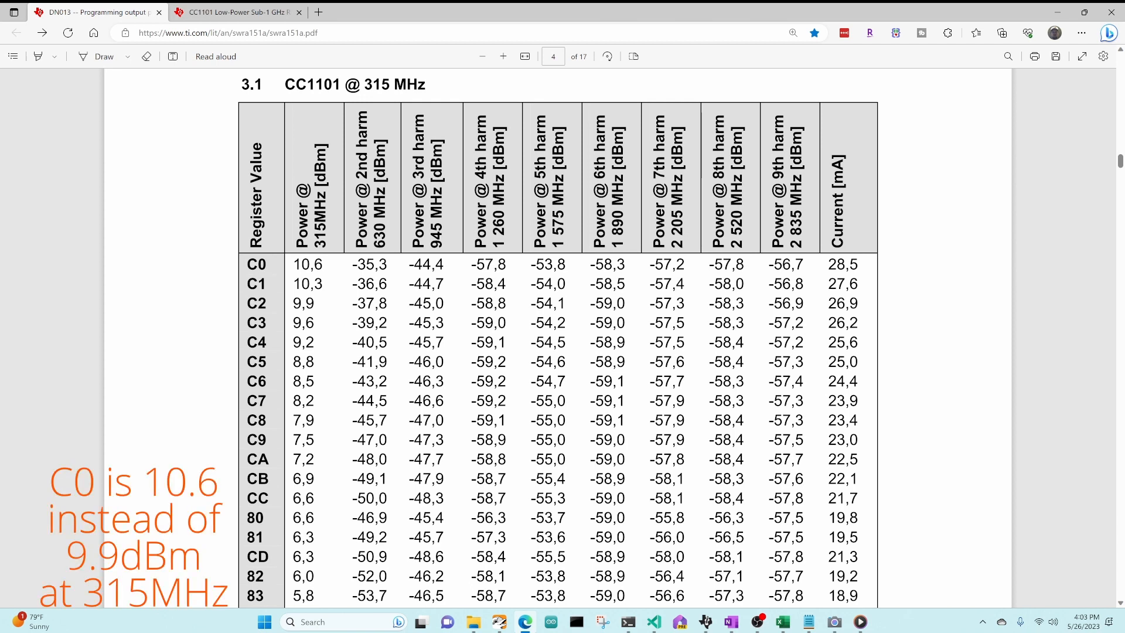
left_click_drag(194, 440, 285, 264)
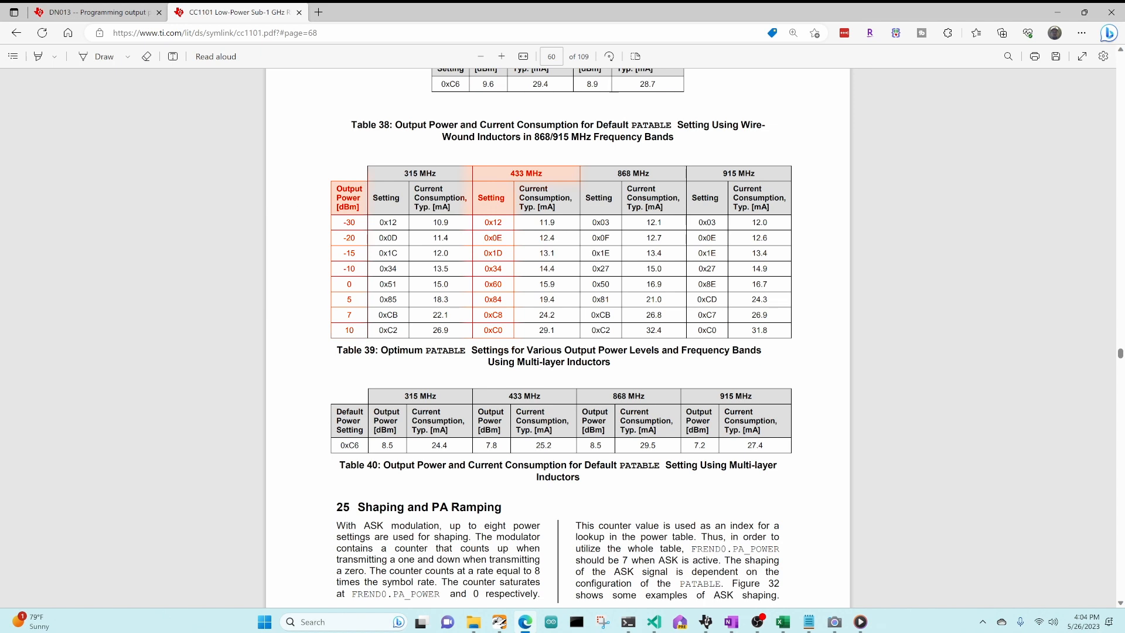
mouse_move(348, 346)
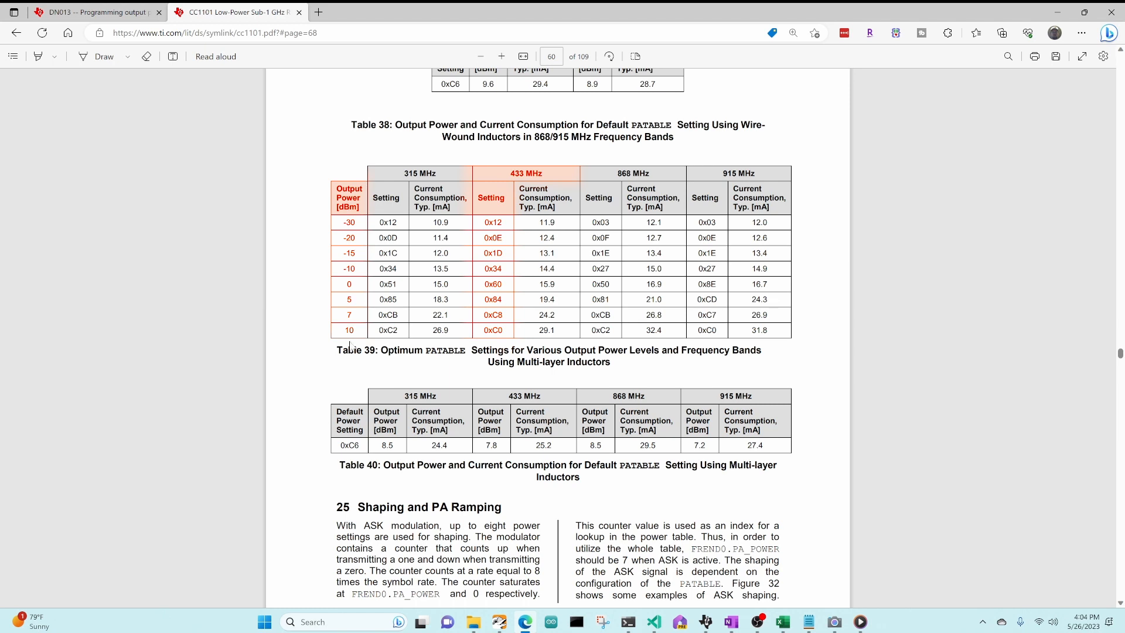
mouse_move(349, 346)
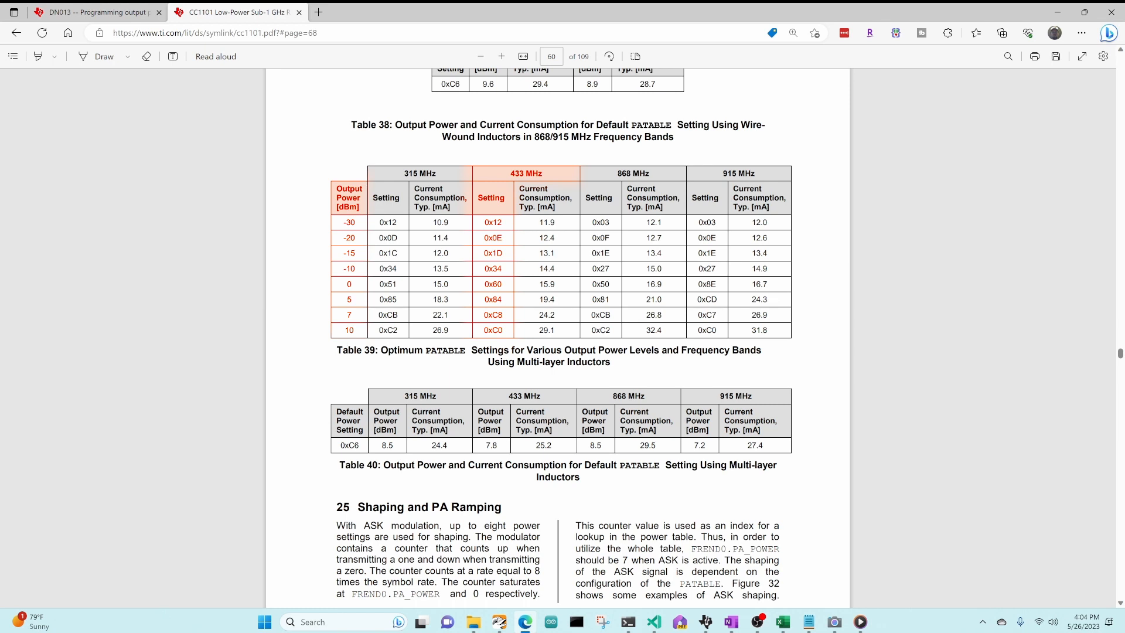
View Table 39, the optimum PATABLE settings, on page 60 of the CC1101 datasheet.
left_click(781, 621)
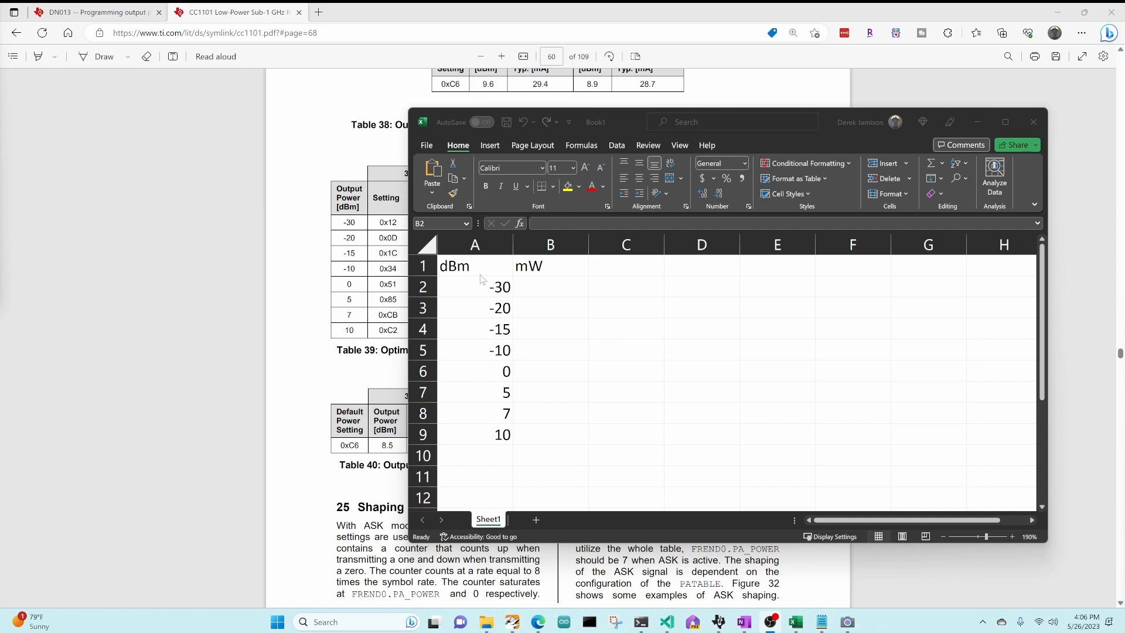
mouse_move(488, 358)
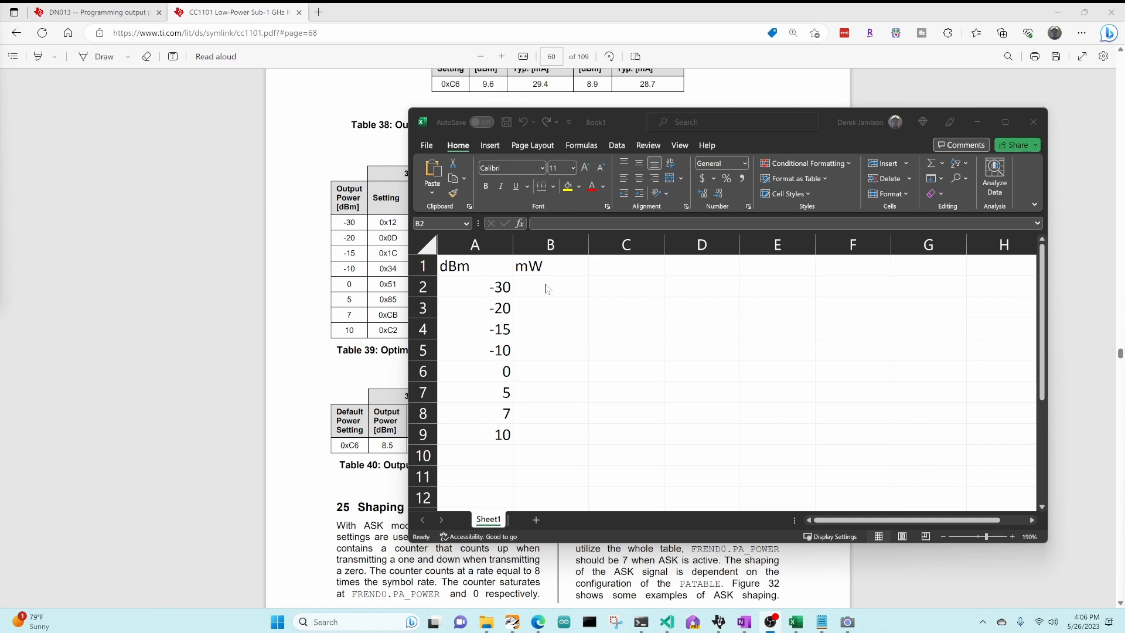
Enter =10^(A2/10) in B2 to convert -30 dBm to milliwatts.
left_click(551, 286)
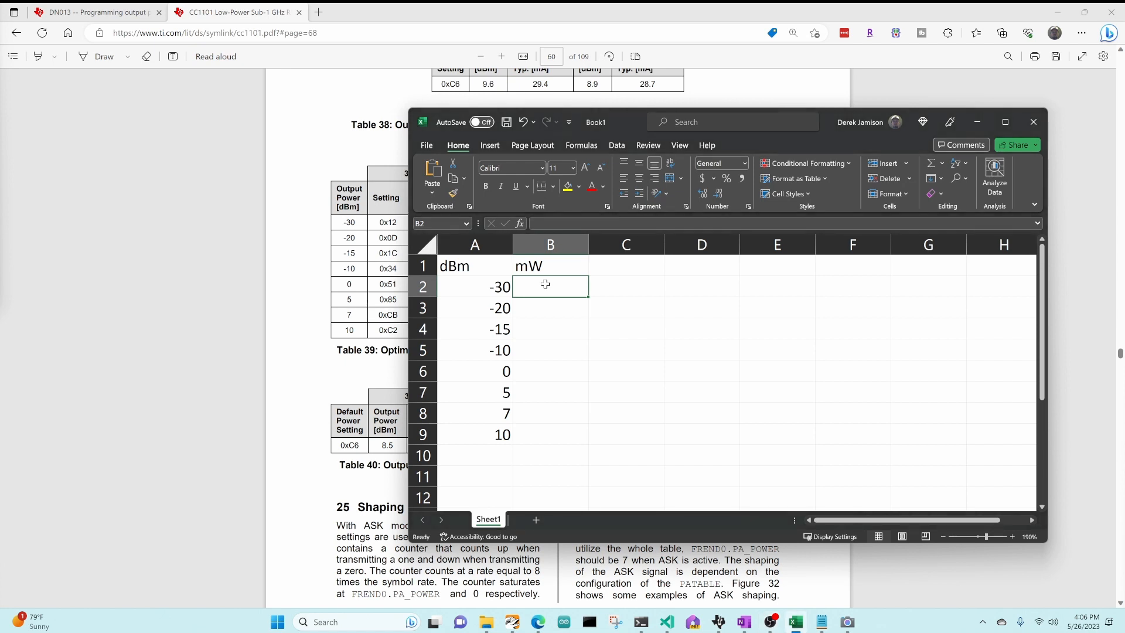
type("=")
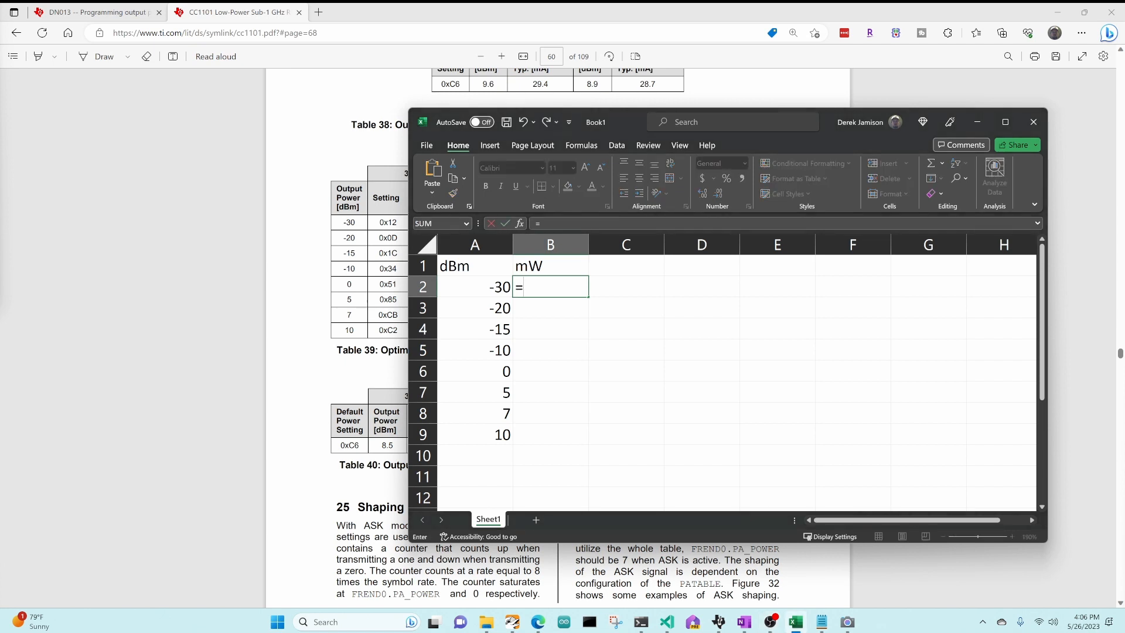
type("10")
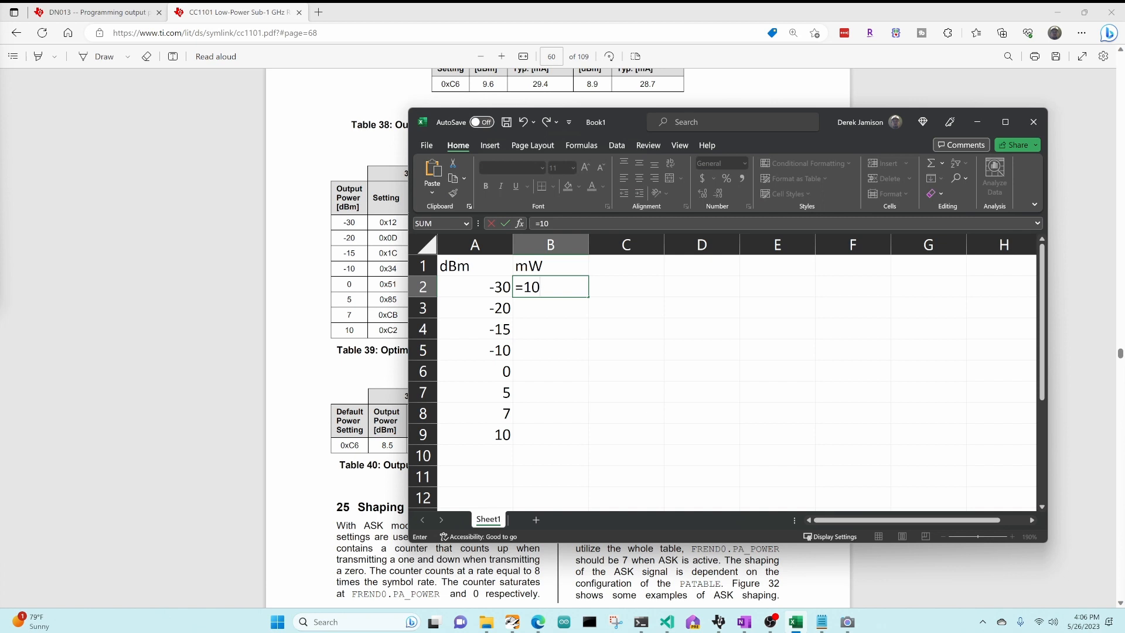
type("^(")
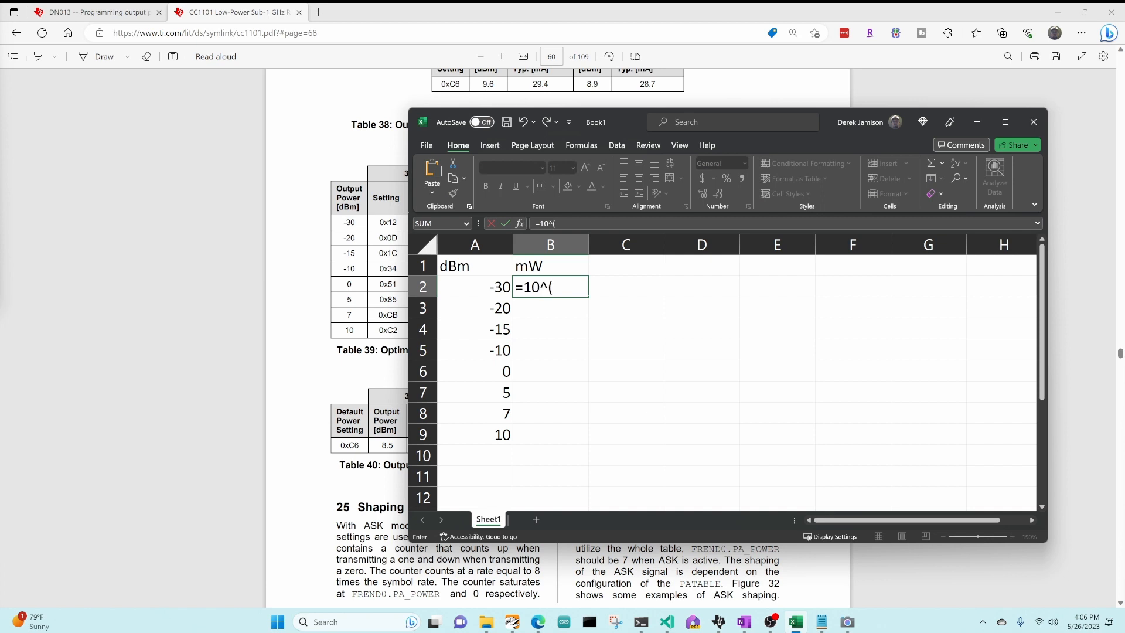
left_click(474, 286)
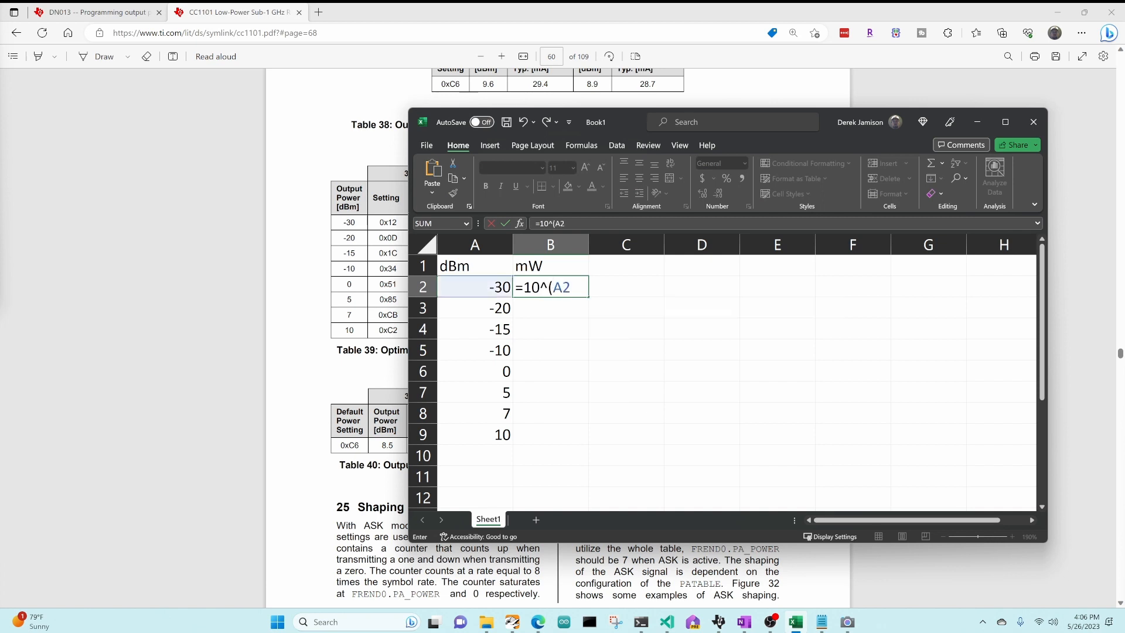
type("/10)")
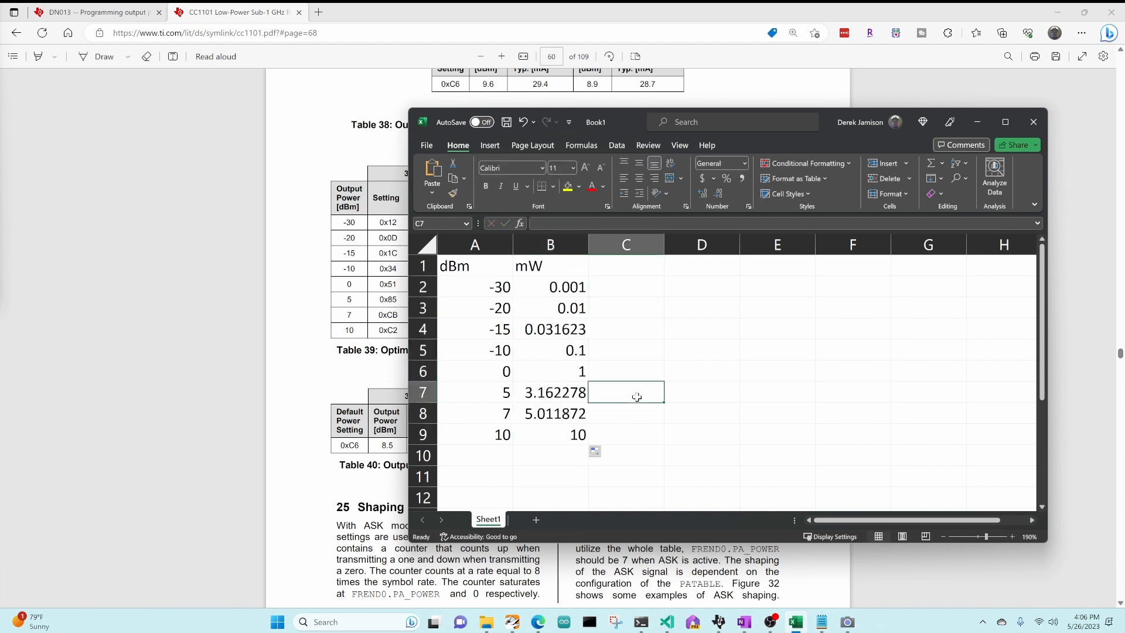
mouse_move(480, 342)
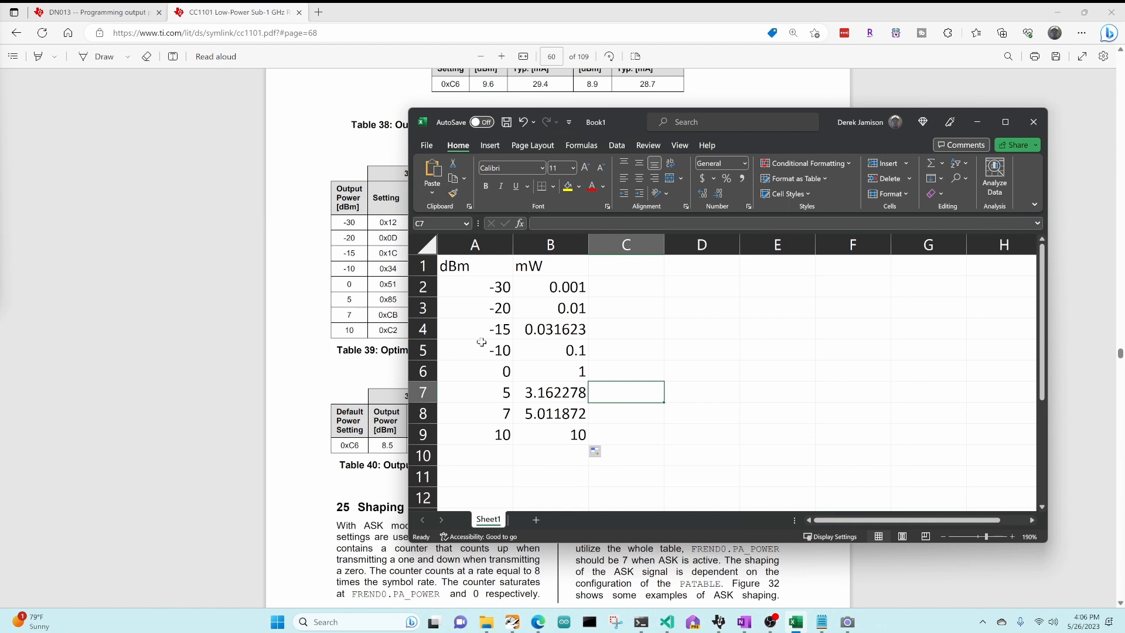
Check the filled-down conversion formulas and input values for 0 dBm and 10 dBm.
left_click(551, 371)
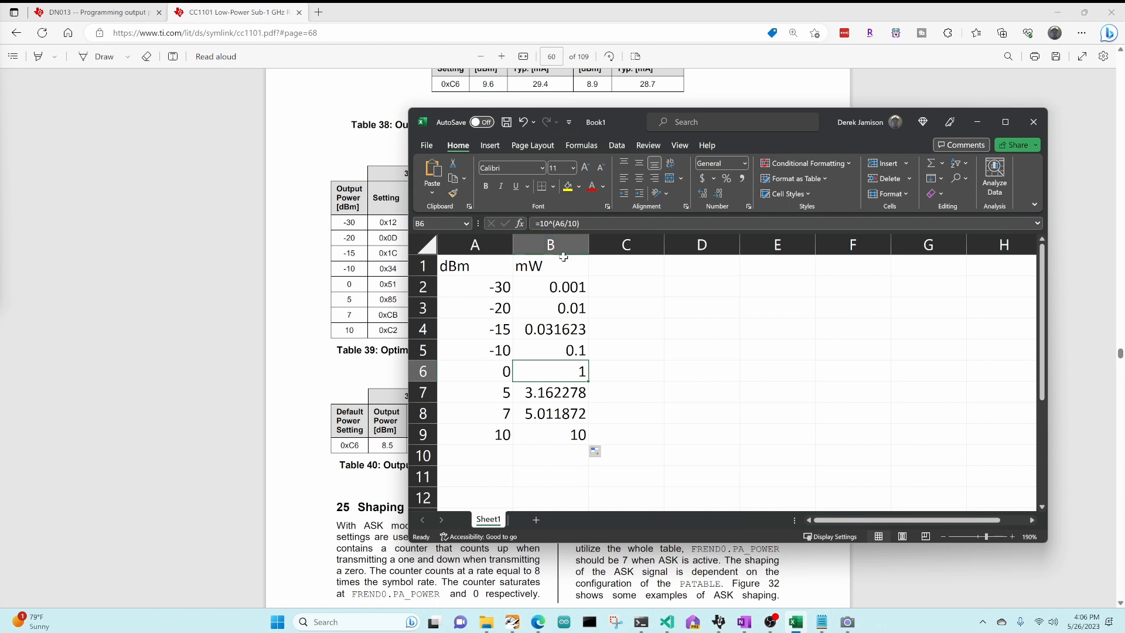
left_click(474, 434)
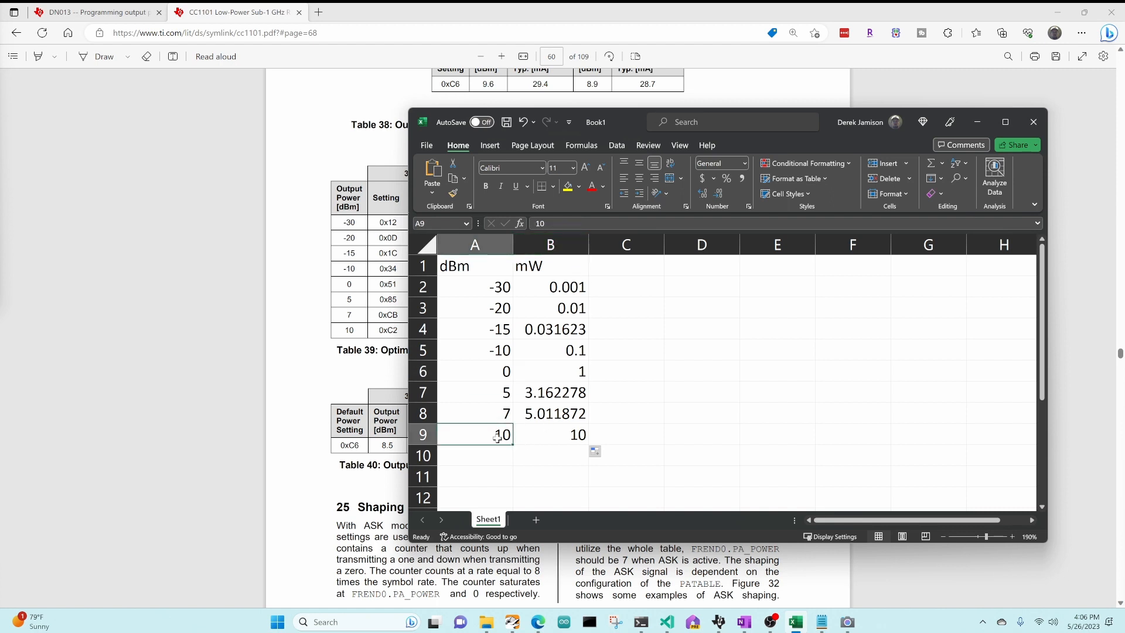
left_click(551, 434)
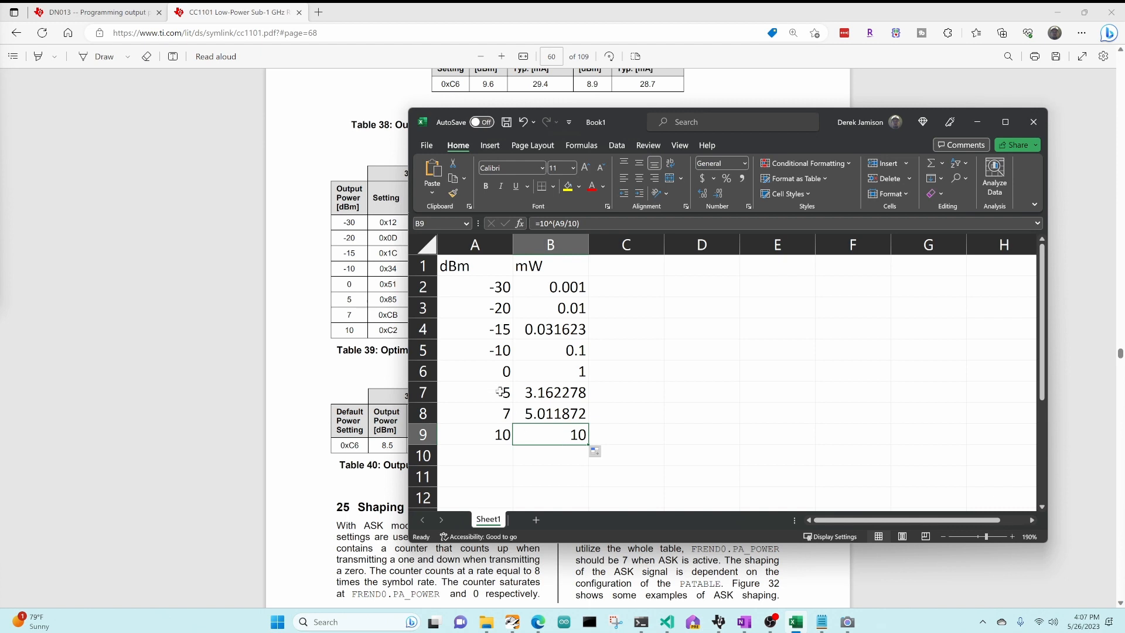
mouse_move(492, 409)
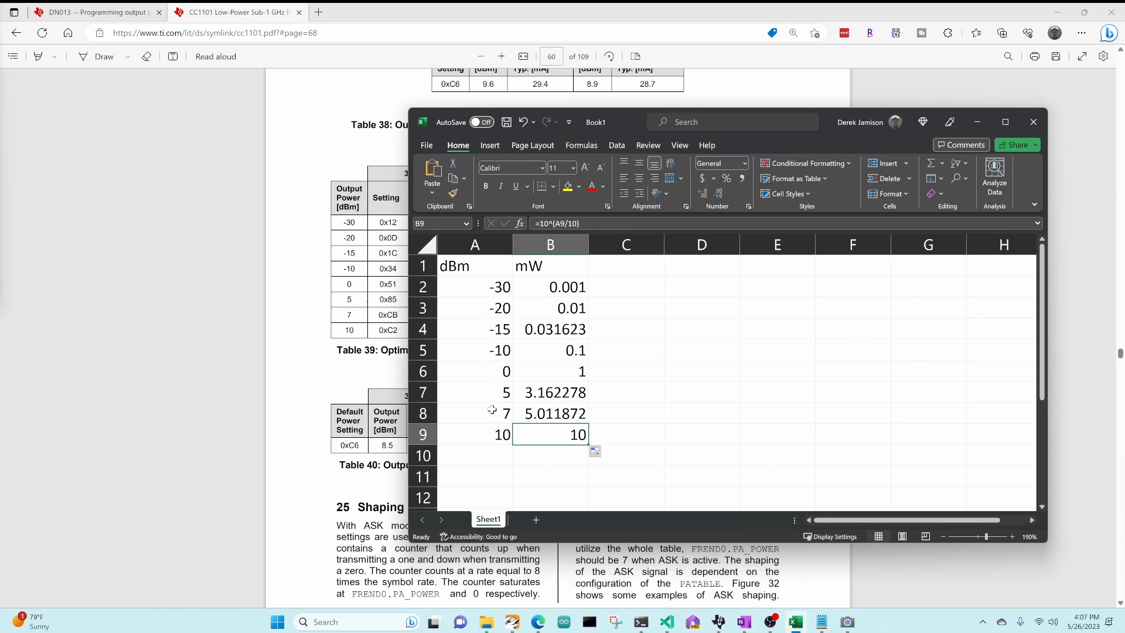
left_click(474, 392)
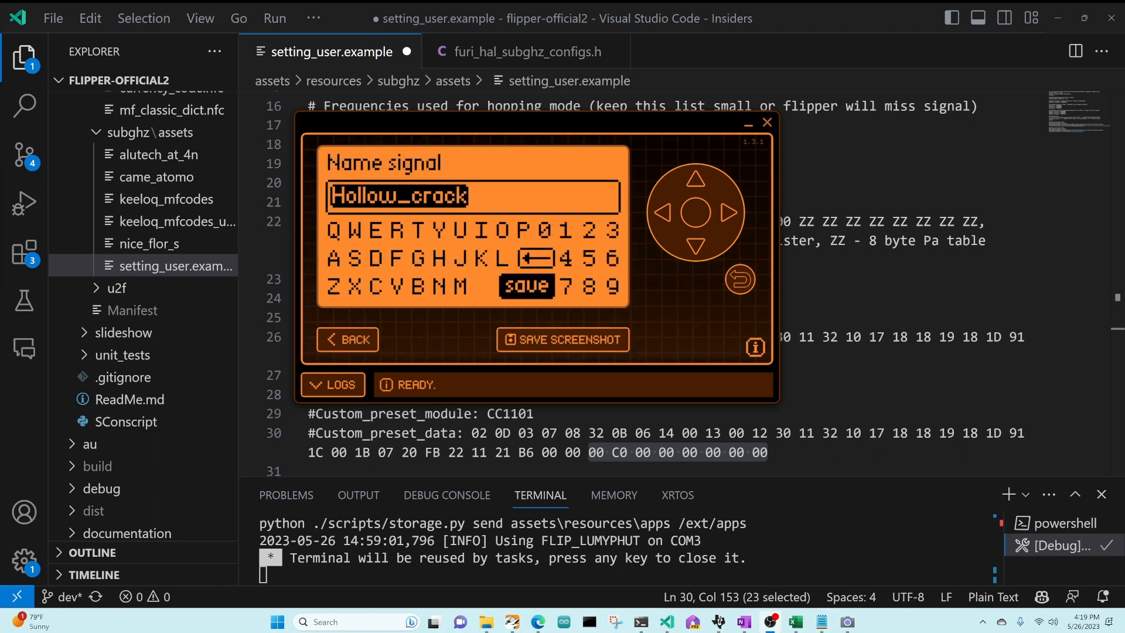
Save the captured signal as Hollow_crack and find Hollow_crack.sub in SD Card/subghz.
left_click(526, 286)
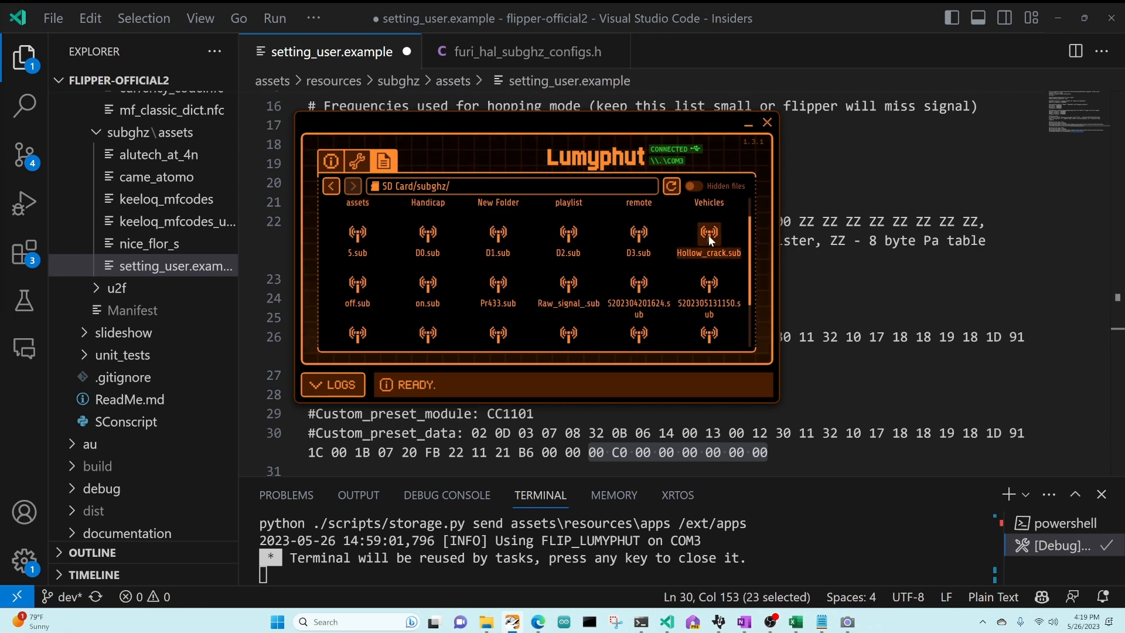
left_click(742, 245)
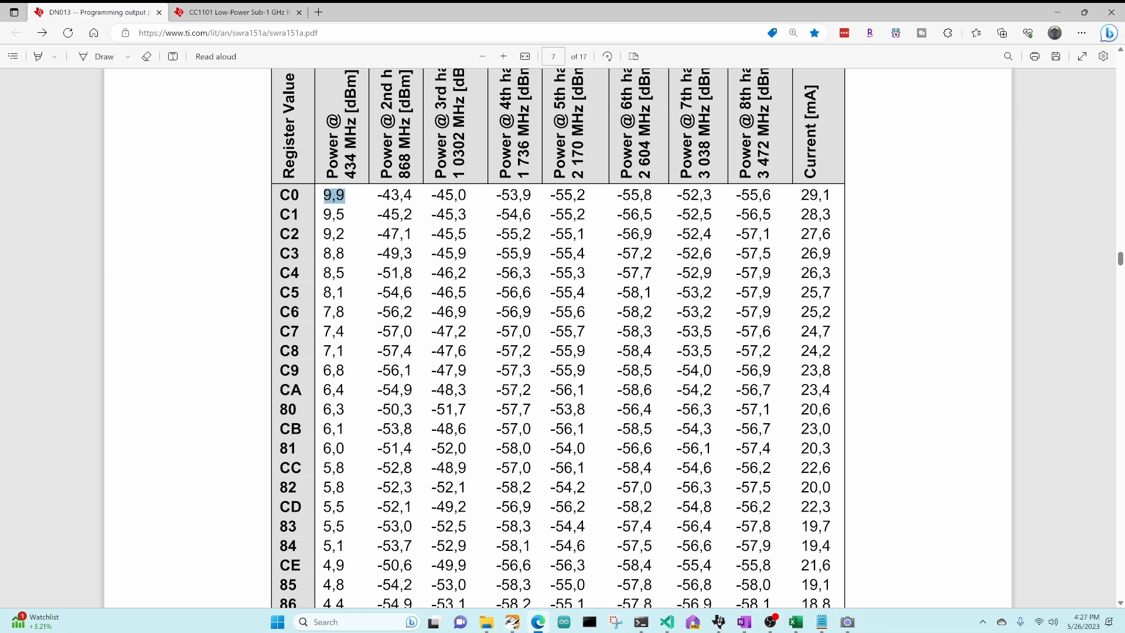
Scroll the DN013 power table to page 8, marking the 60 setting near 0 dBm.
scroll("down", 3)
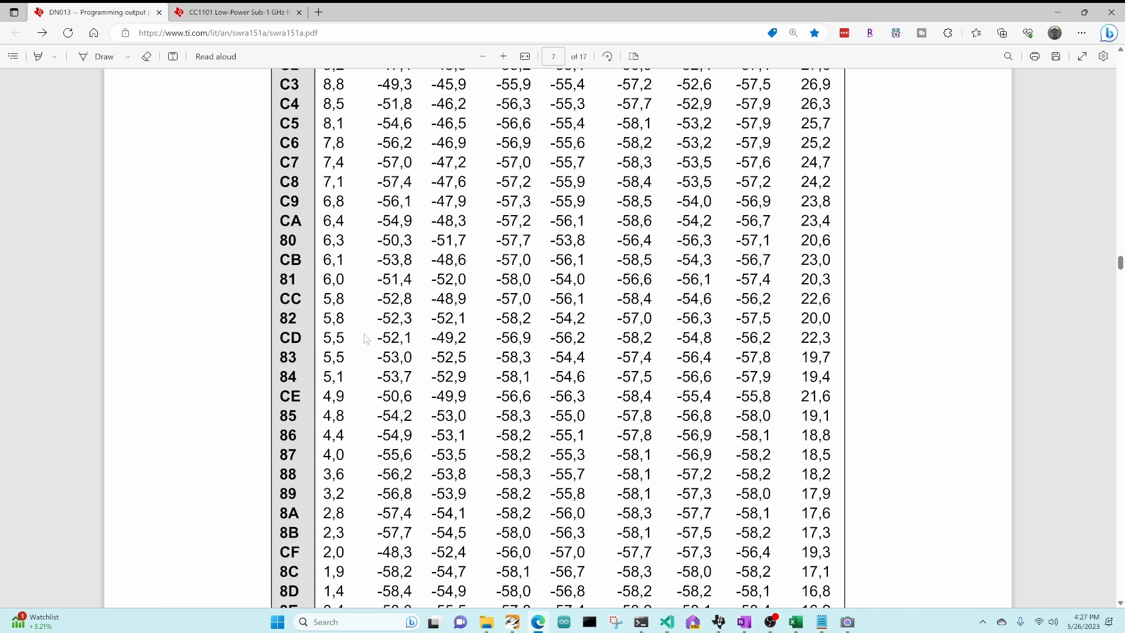
scroll("down", 3)
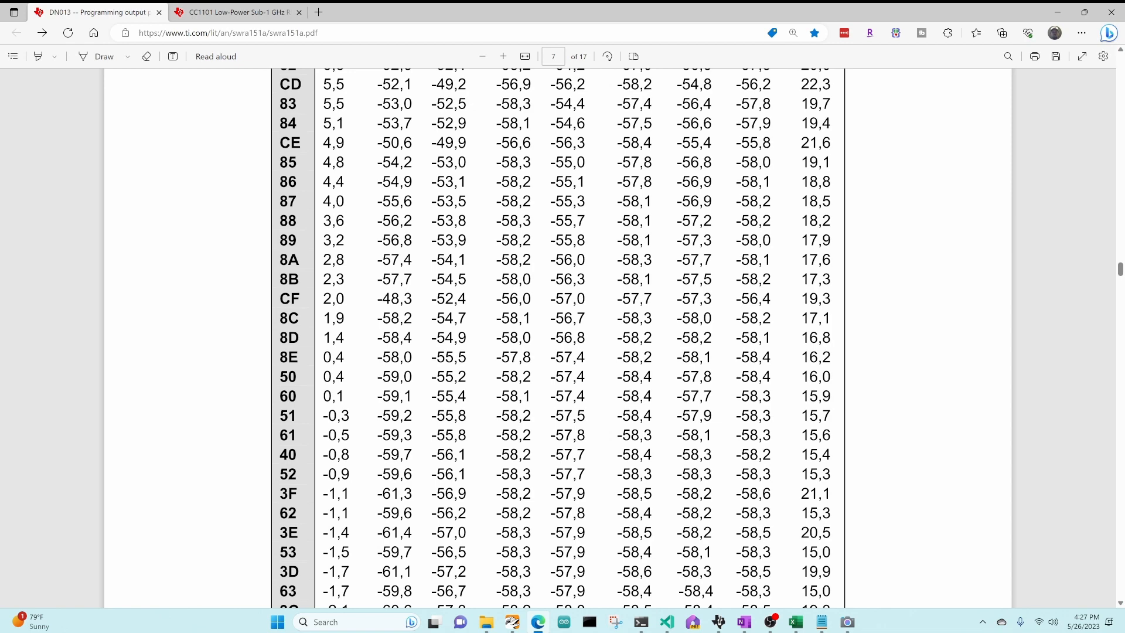
double_click(289, 395)
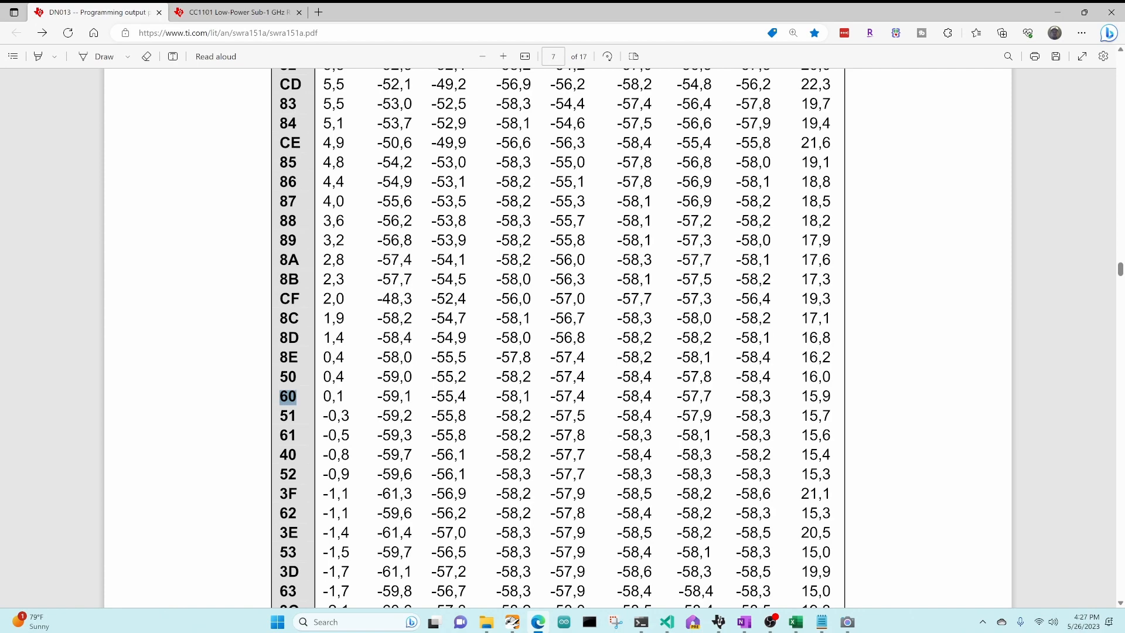
scroll("down", 3)
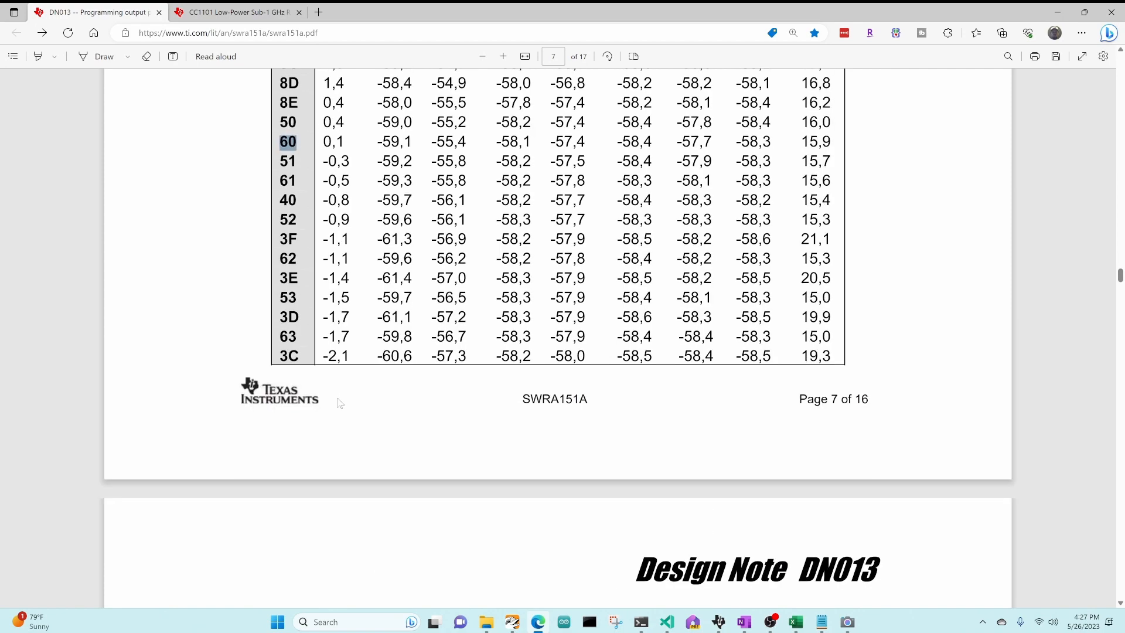
scroll("down", 3)
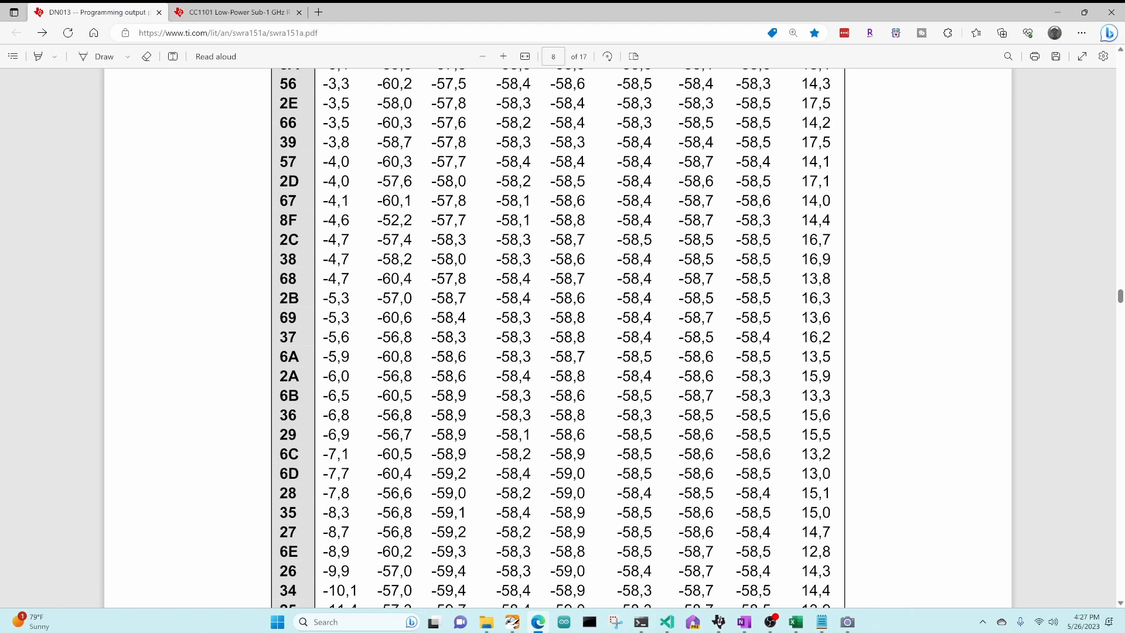
double_click(288, 376)
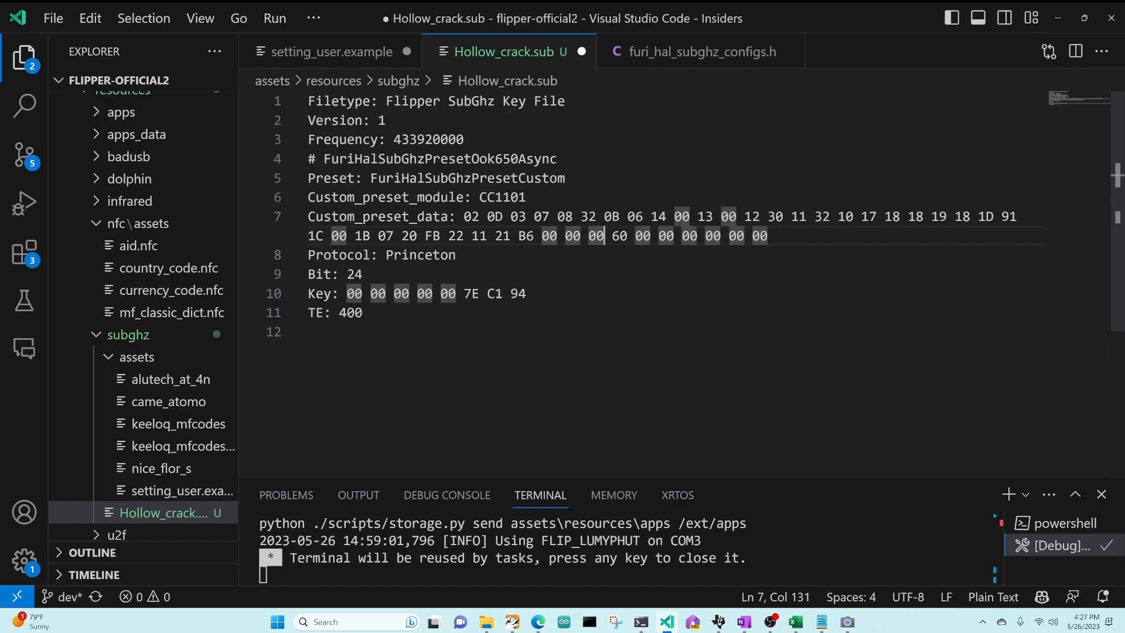
Replace 00 with 2A in Custom_preset_data and comment Ask650Async off=2A (-6dBm 0.25mW), on=60 (0dBm 1mW).
key("Backspace")
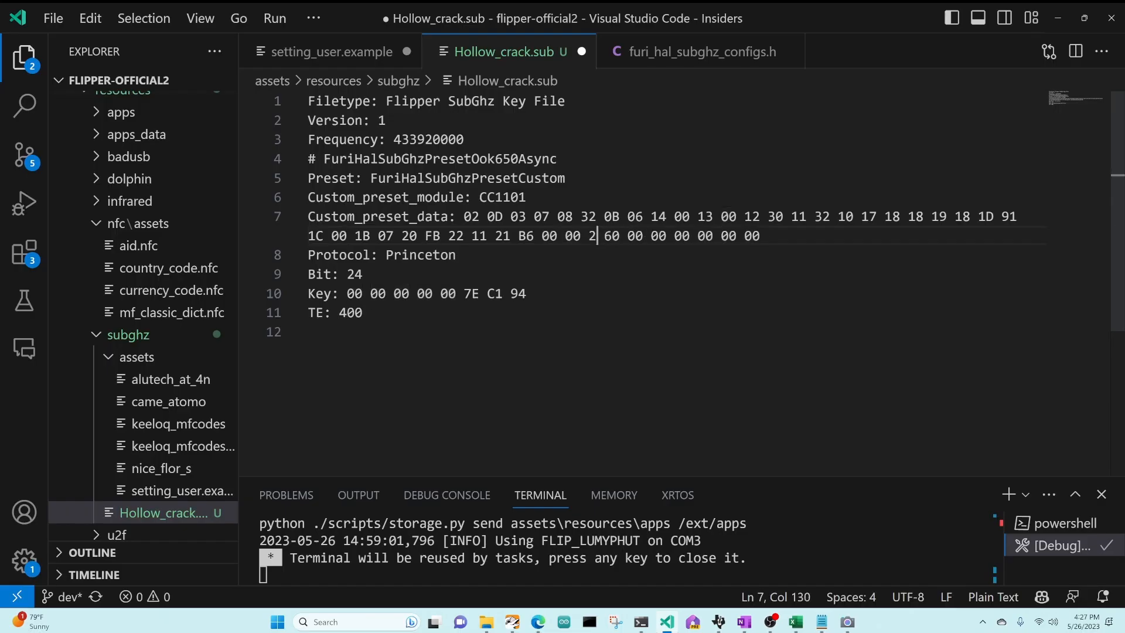
type("A")
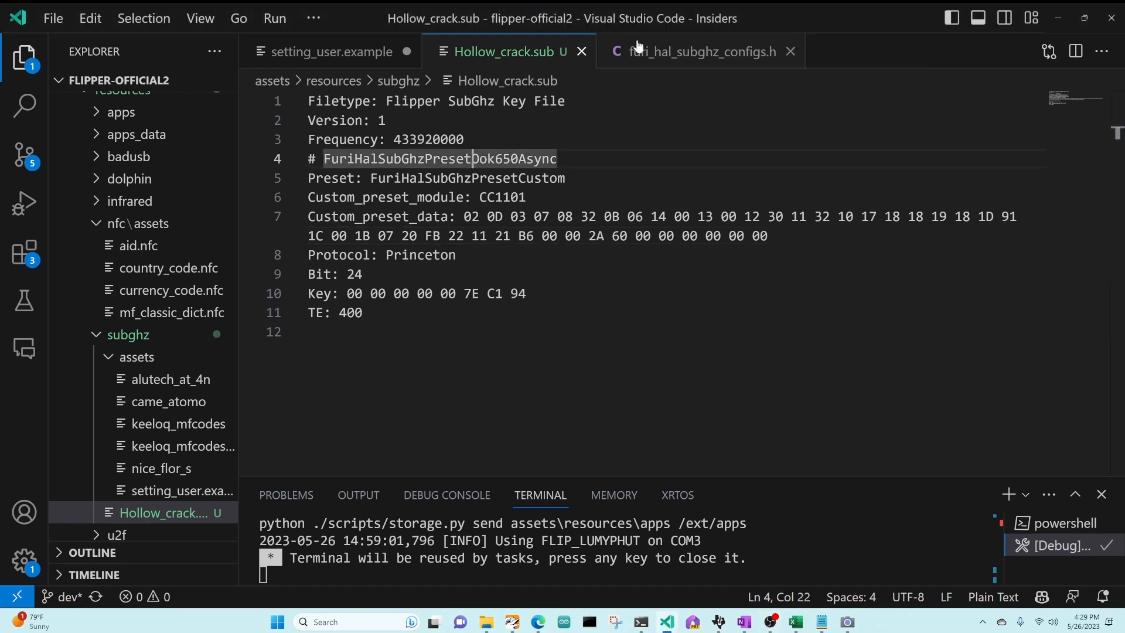
type("AS")
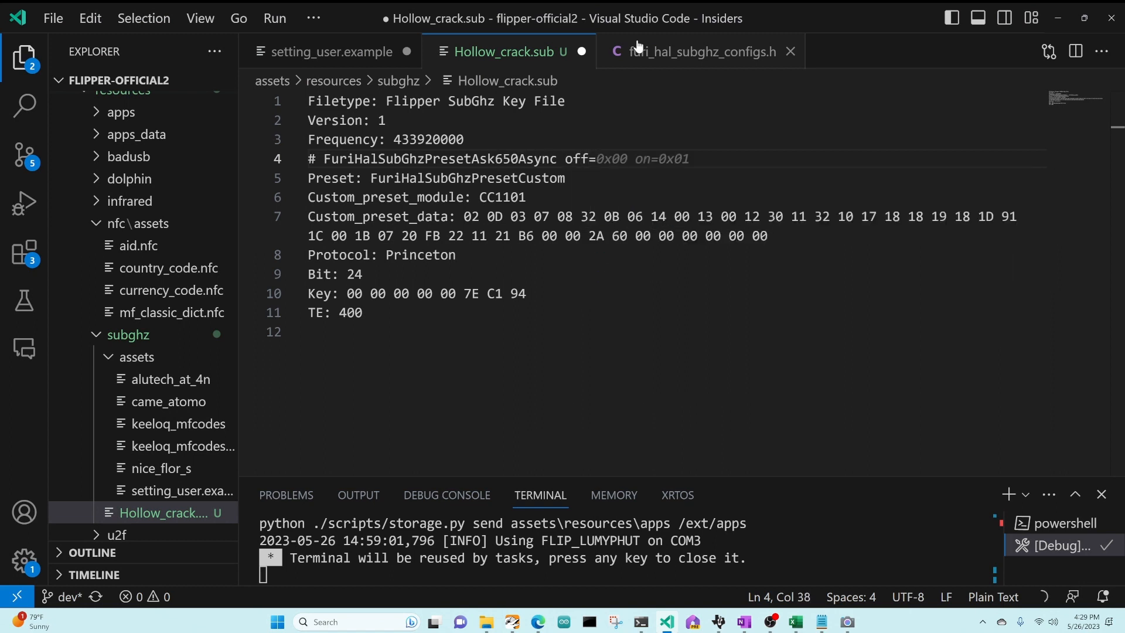
type("2A (-")
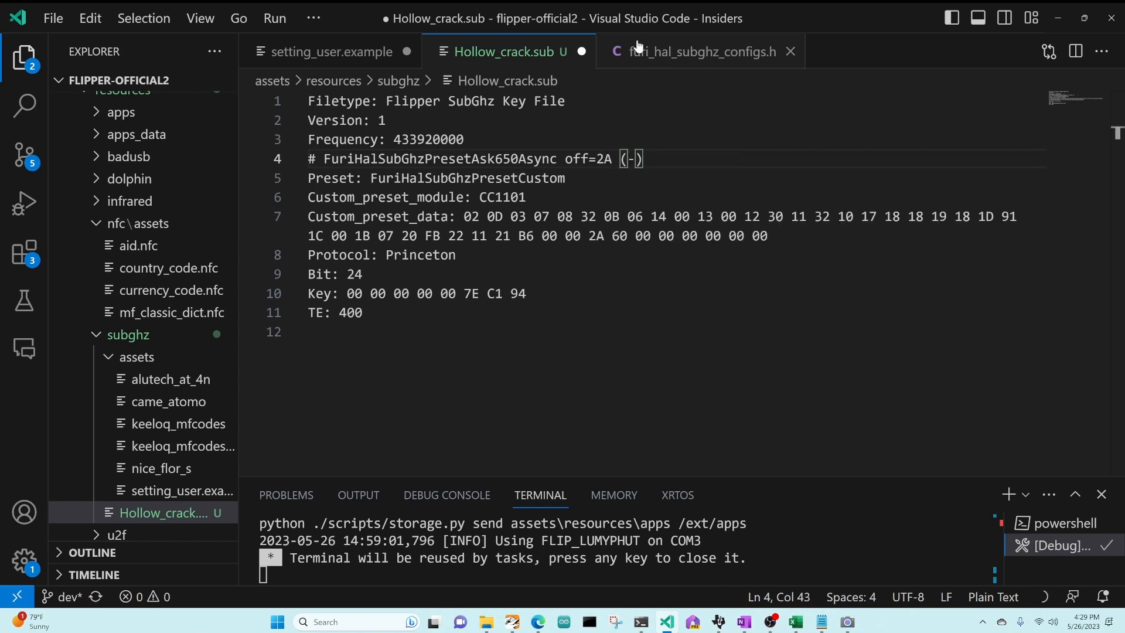
type("6dBm")
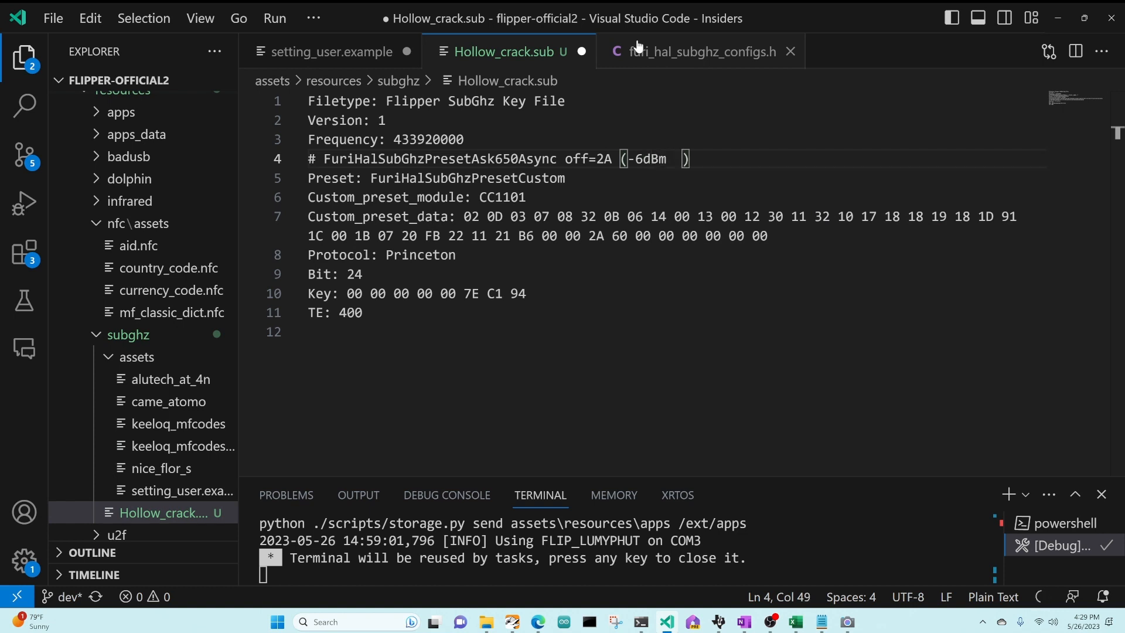
type("0.25mW")
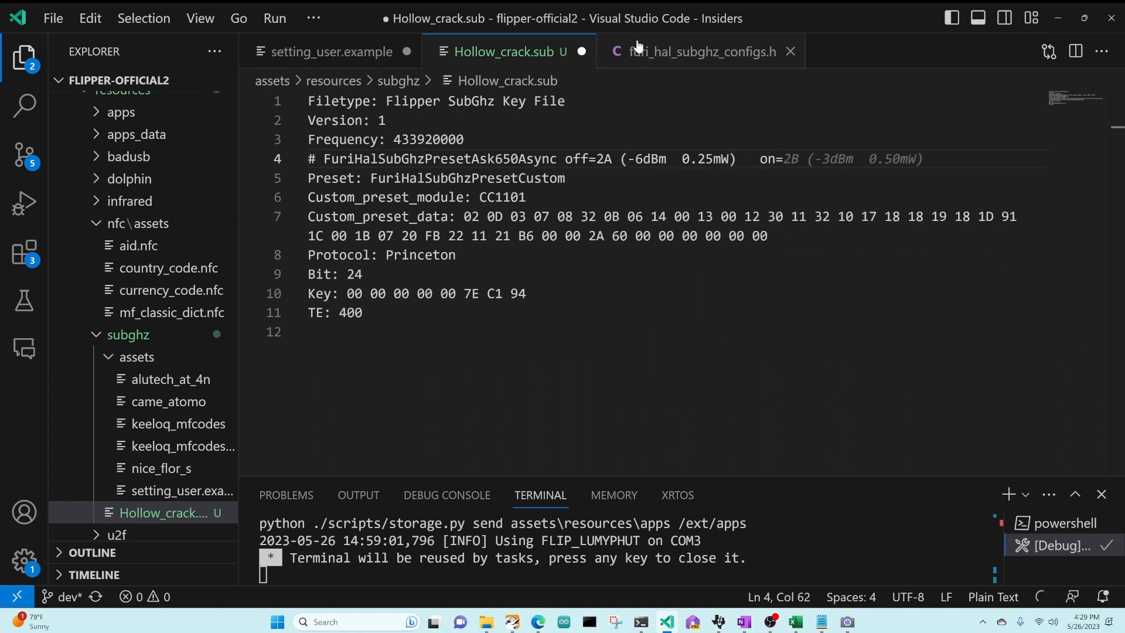
type("60")
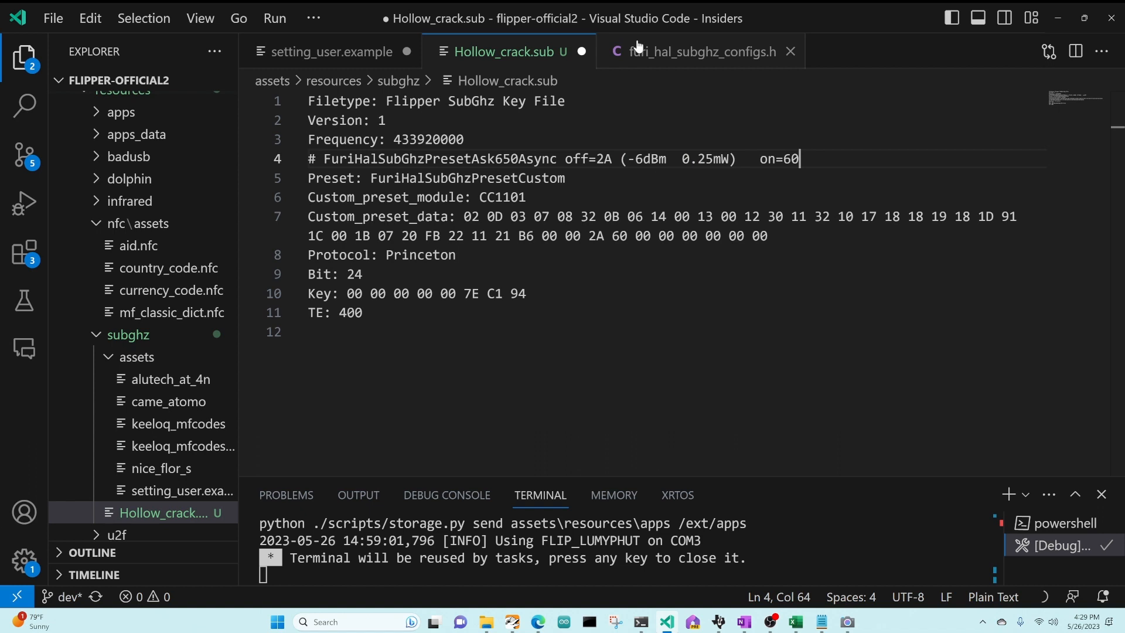
type("(0)")
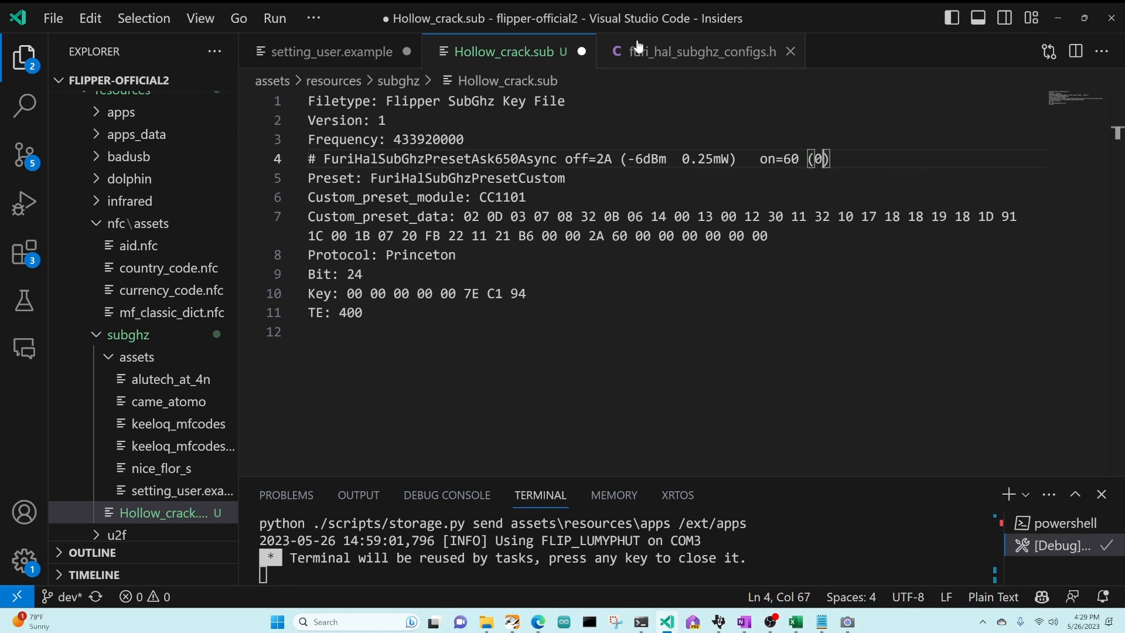
type("dBm  1mW")
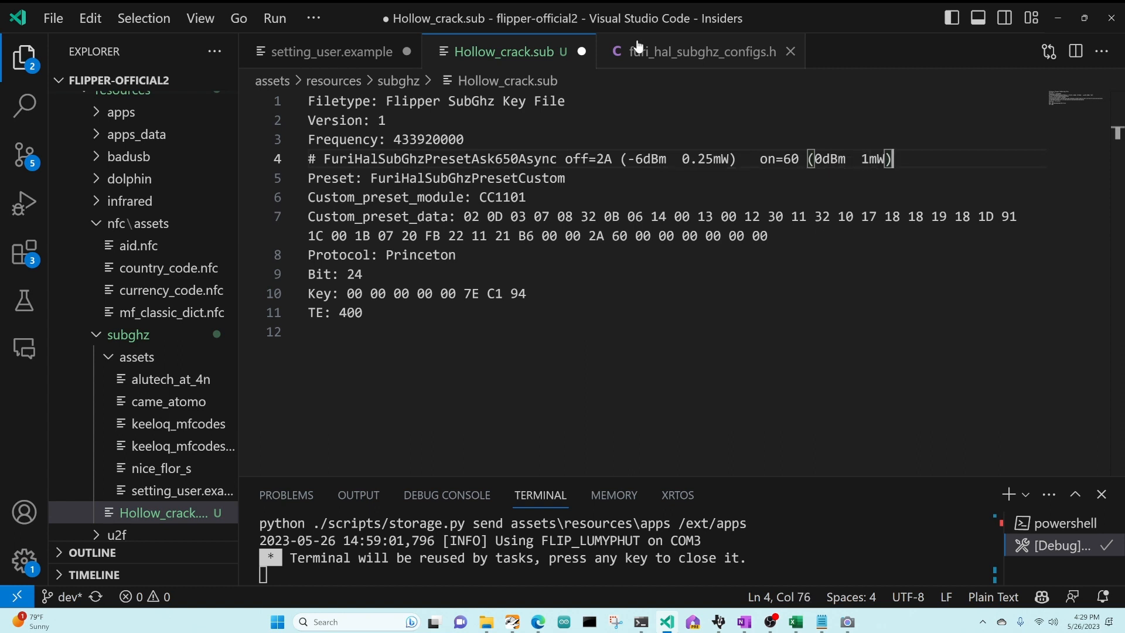
double_click(467, 178)
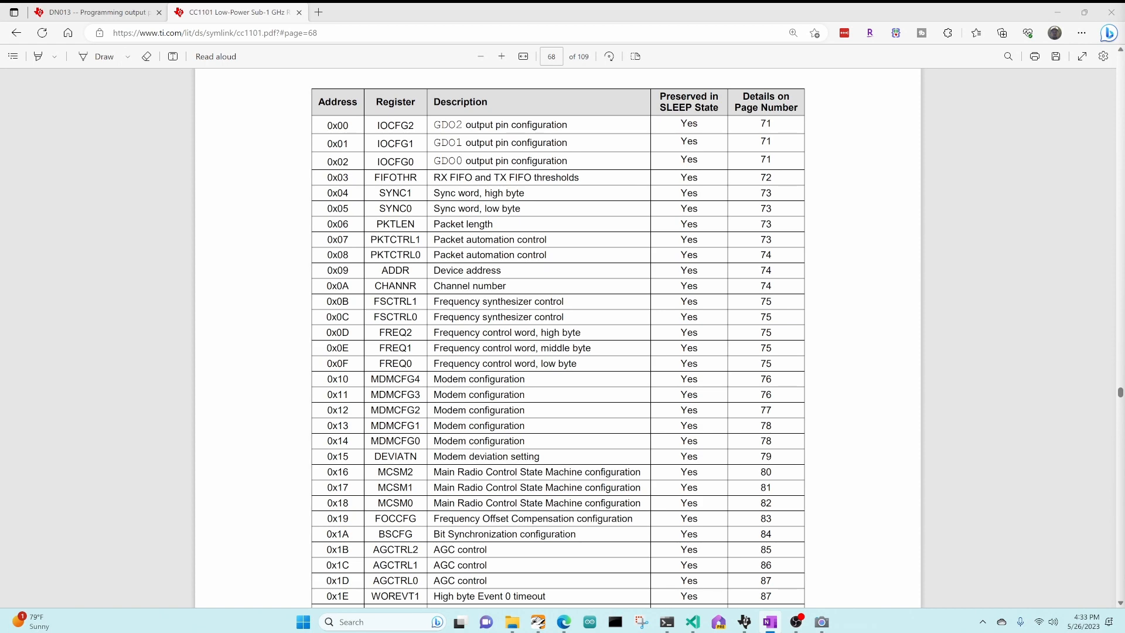
mouse_move(735, 583)
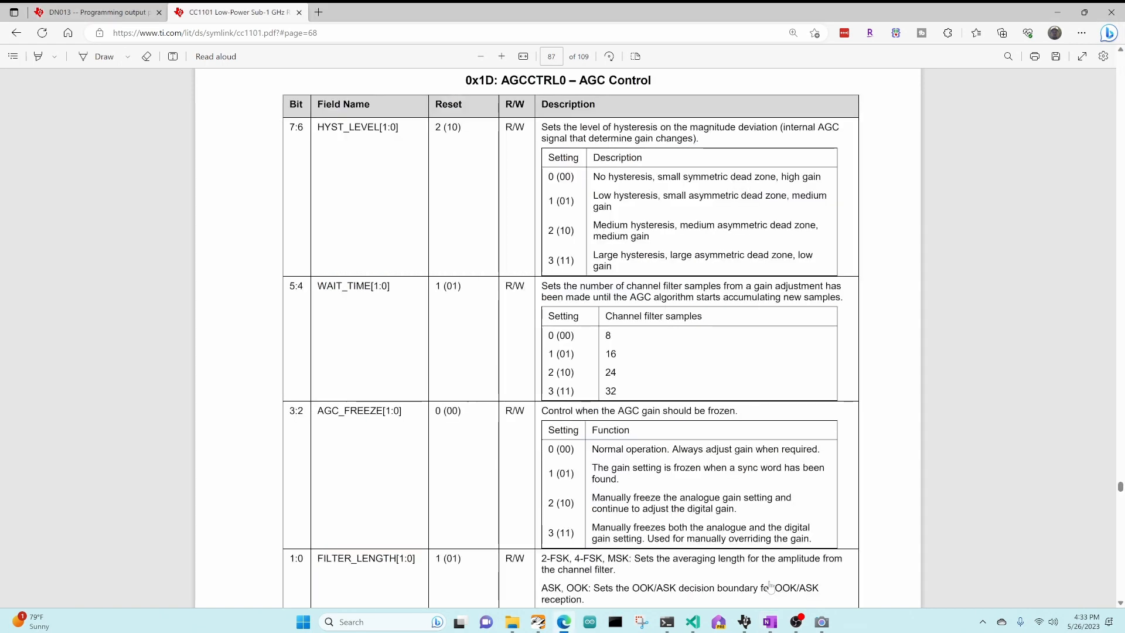
Scroll to AGCCTRL0 FILTER_LENGTH, then select the custom preset name on Hollow_crack.sub line 5.
scroll("down", 3)
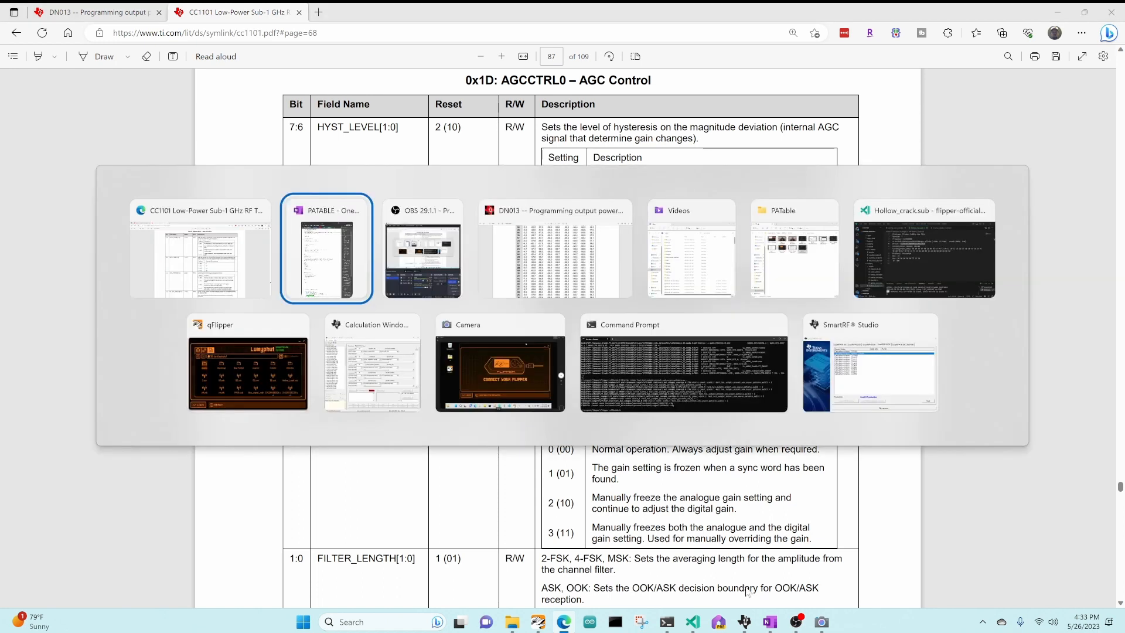
left_click(923, 247)
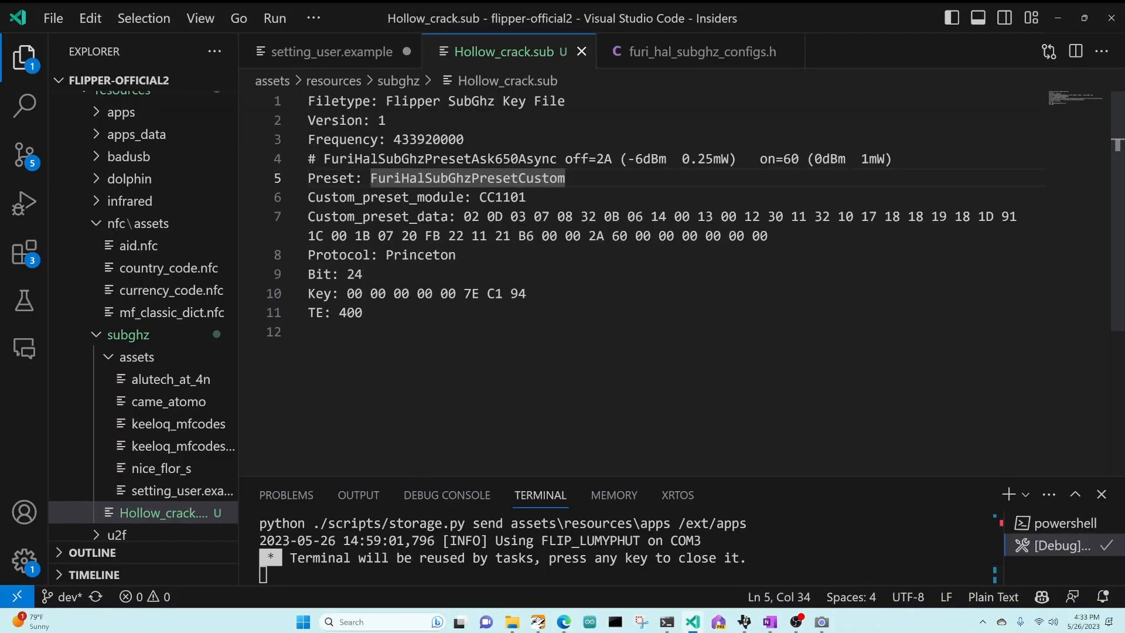
double_click(985, 216)
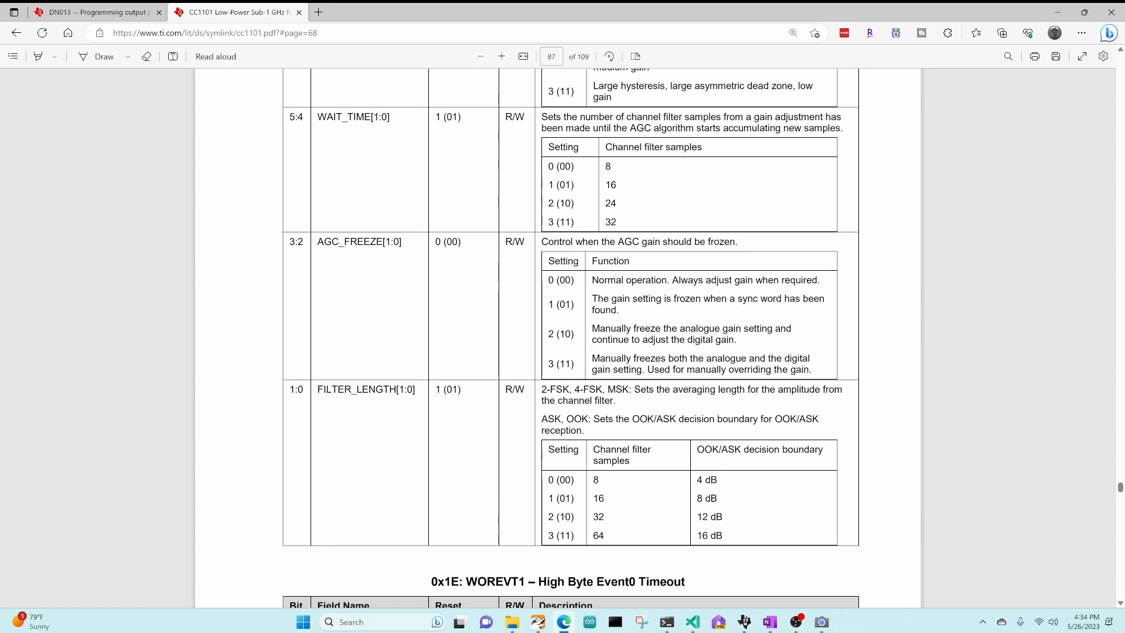
Open Calculator in Programmer mode, move it higher, and read hex 91 as binary 1001 0001.
type("calc")
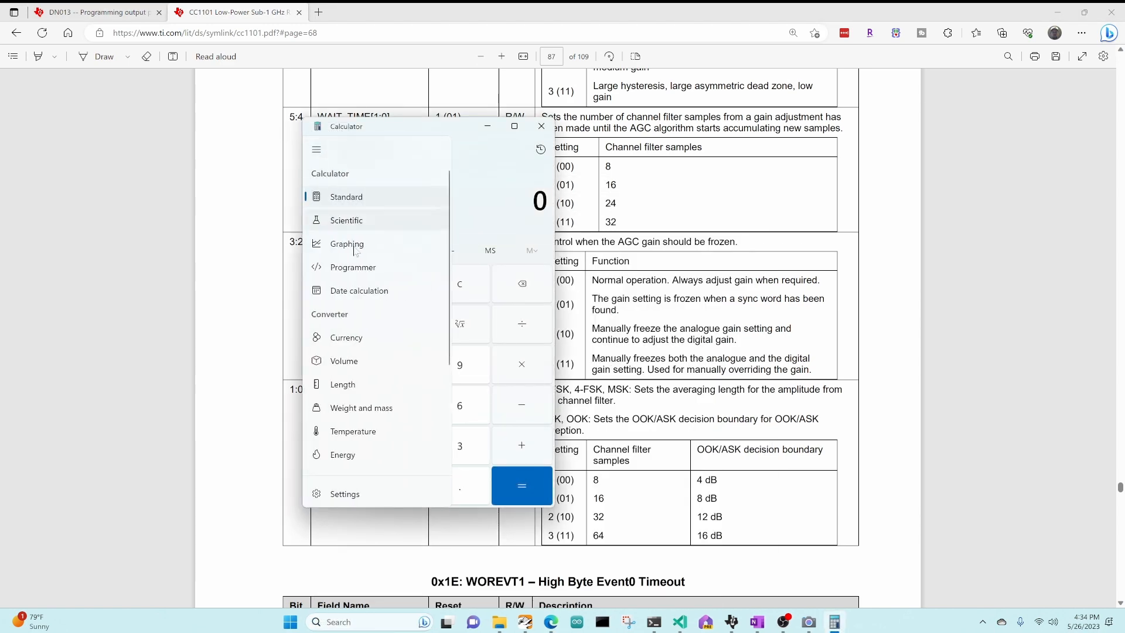
left_click(352, 268)
type("91")
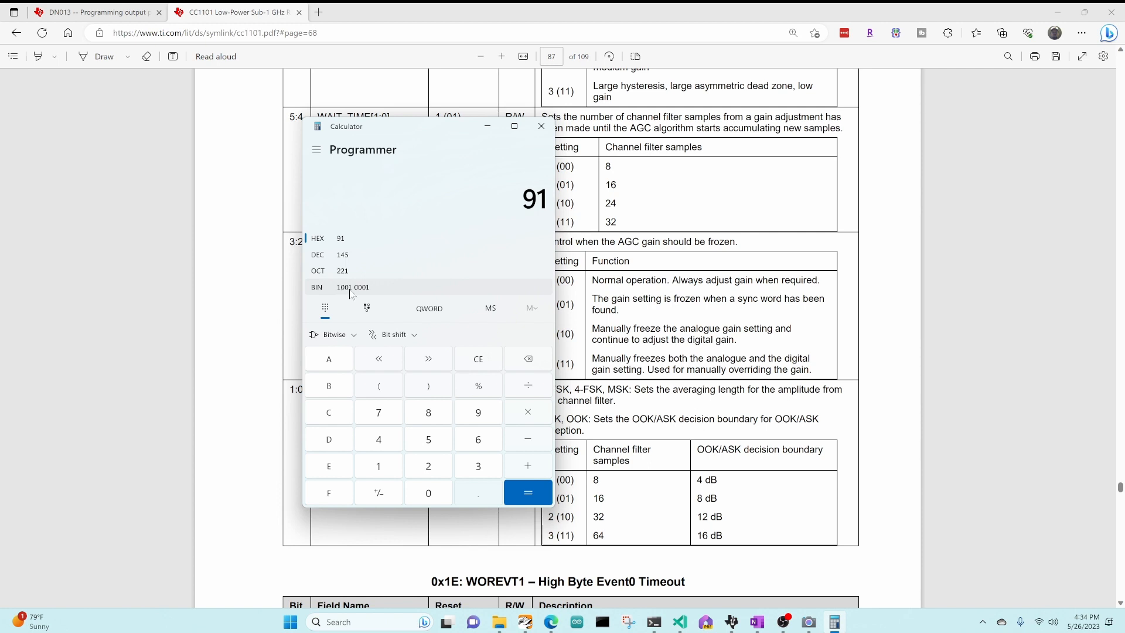
mouse_move(364, 296)
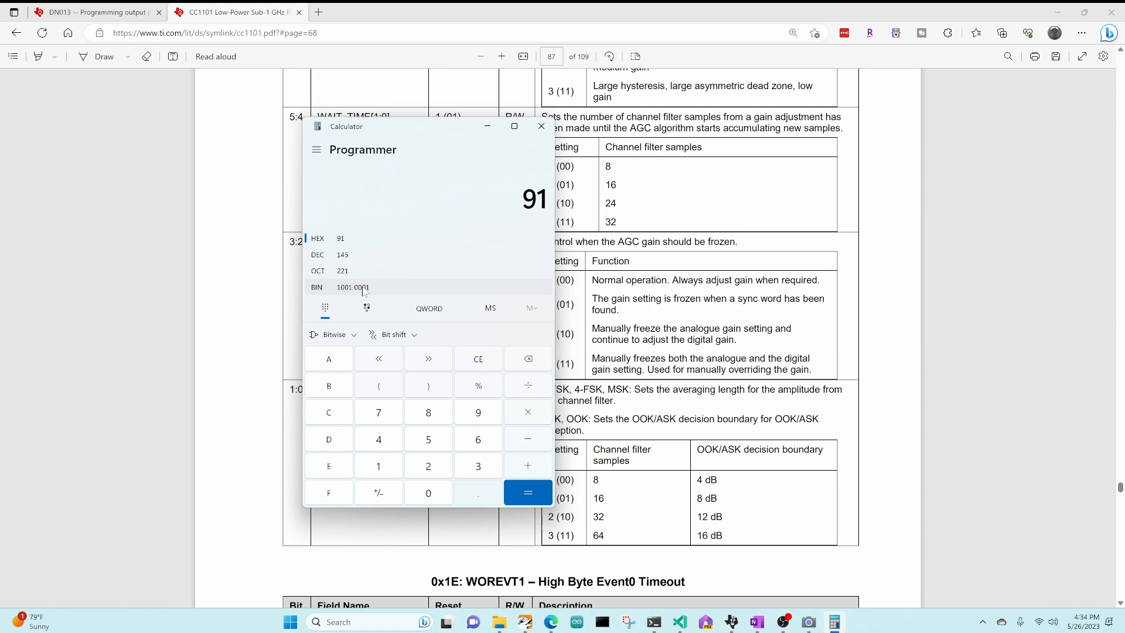
left_click_drag(345, 126, 392, 73)
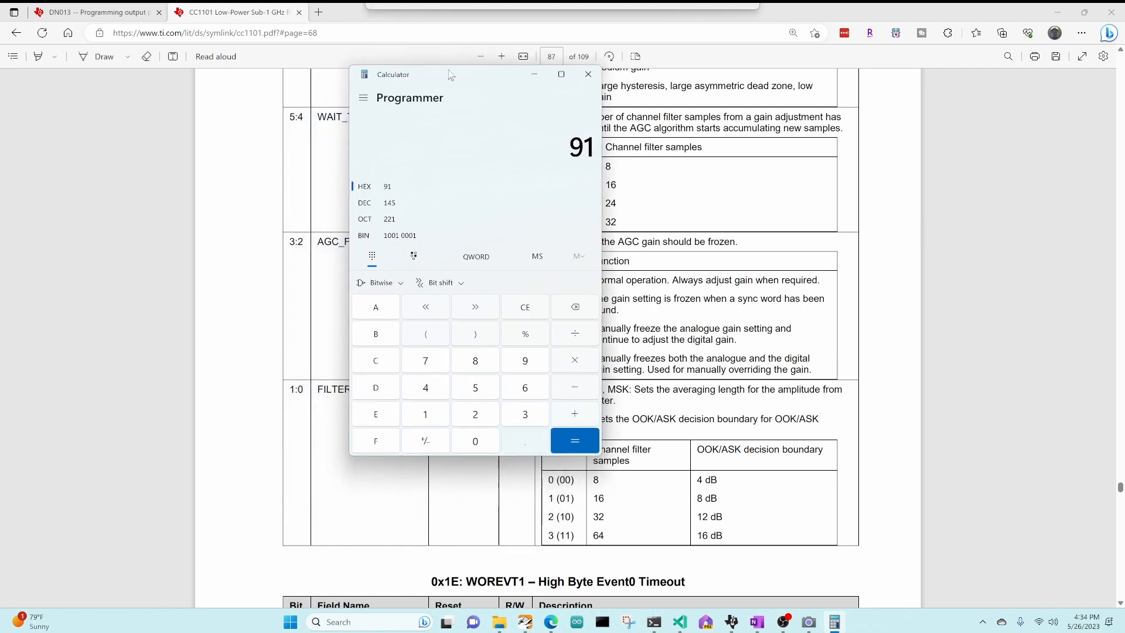
mouse_move(745, 576)
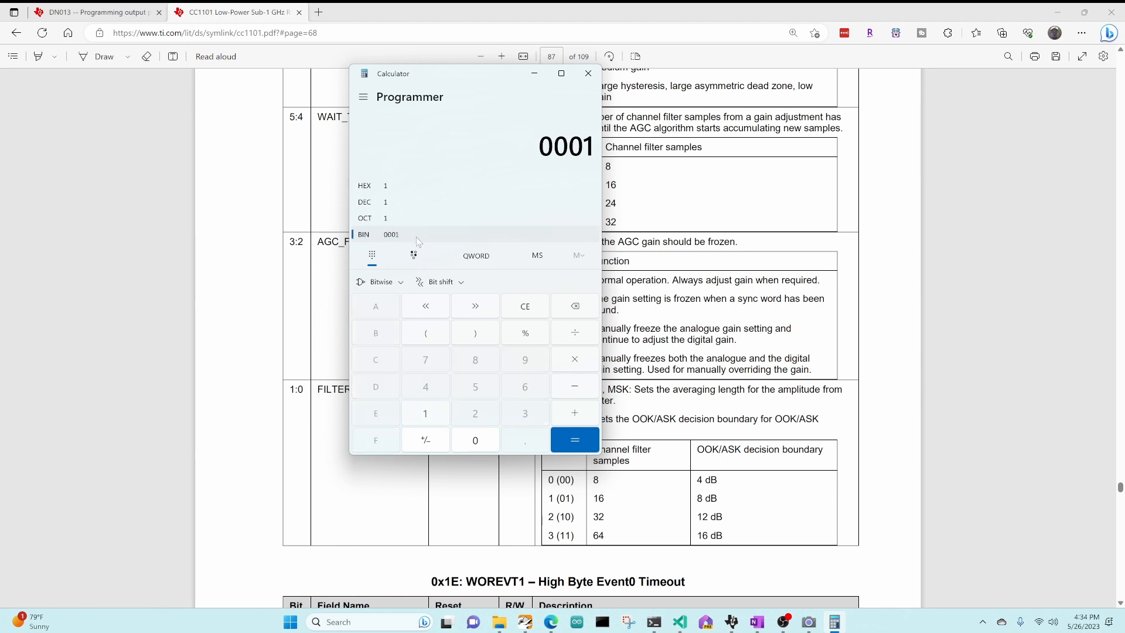
left_click(425, 413)
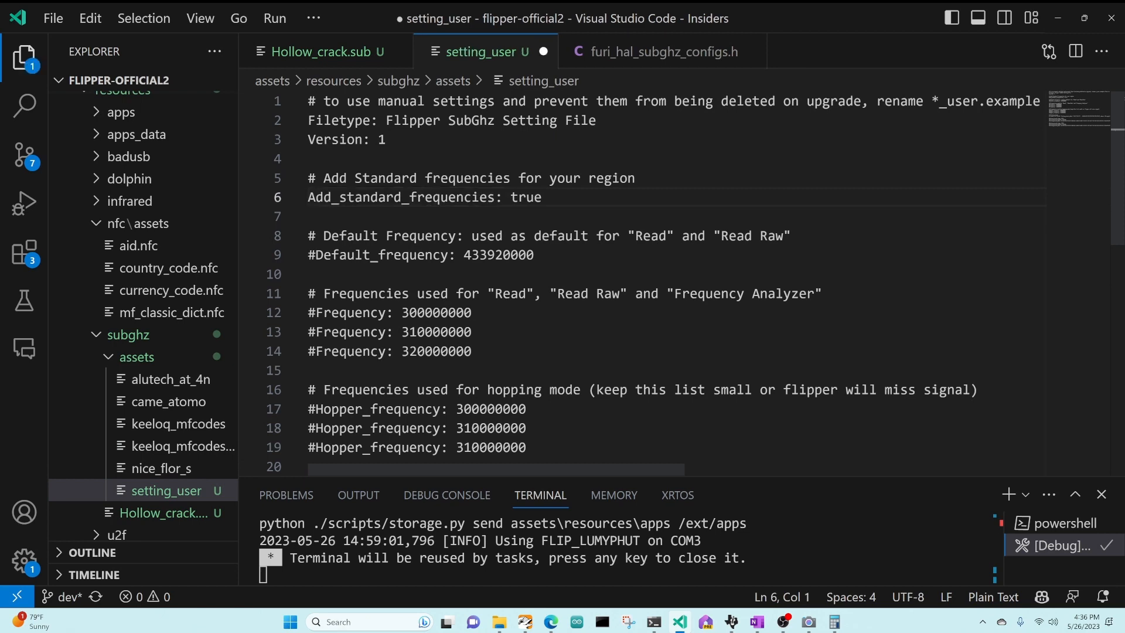
Duplicate the commented AM_1 preset block as an active preset and rename it ASK_650.
scroll("down", 3)
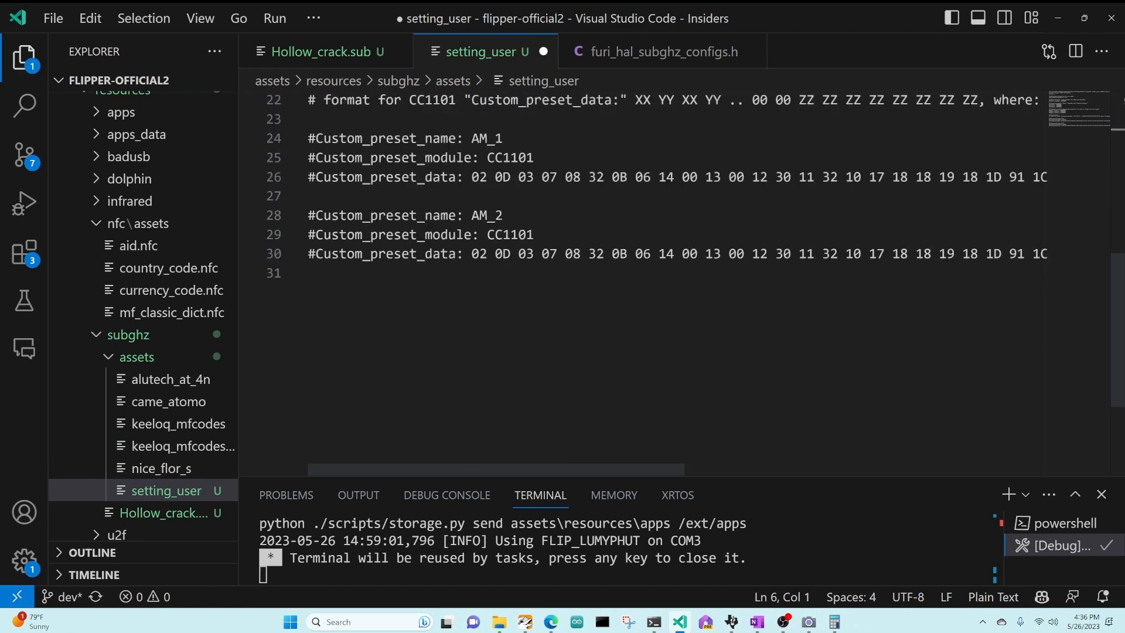
left_click_drag(308, 138, 307, 195)
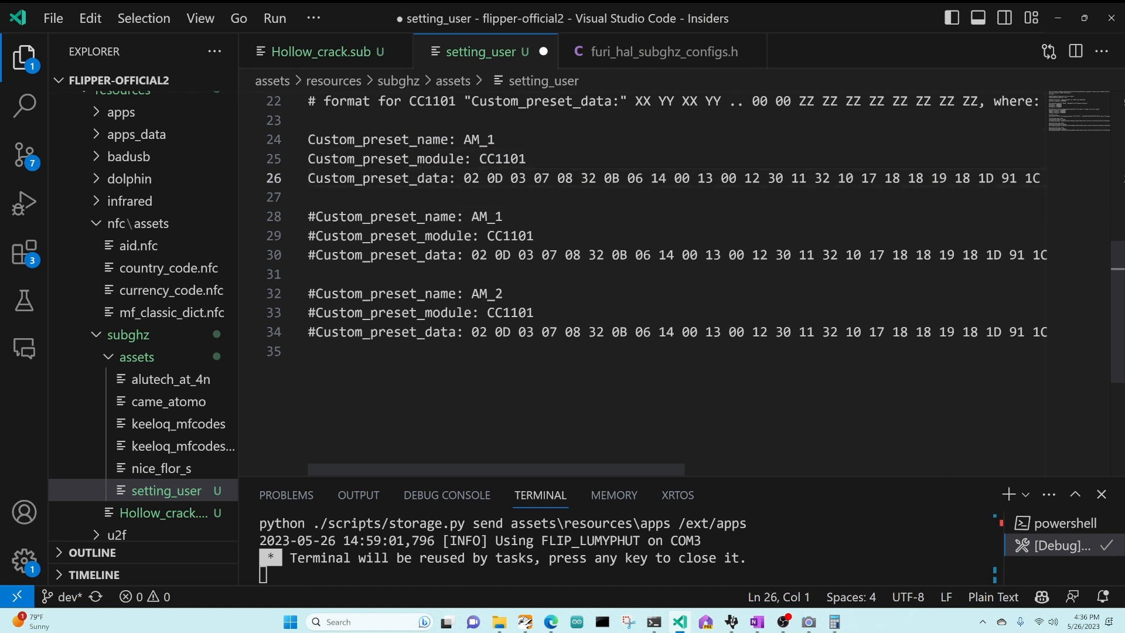
double_click(478, 139)
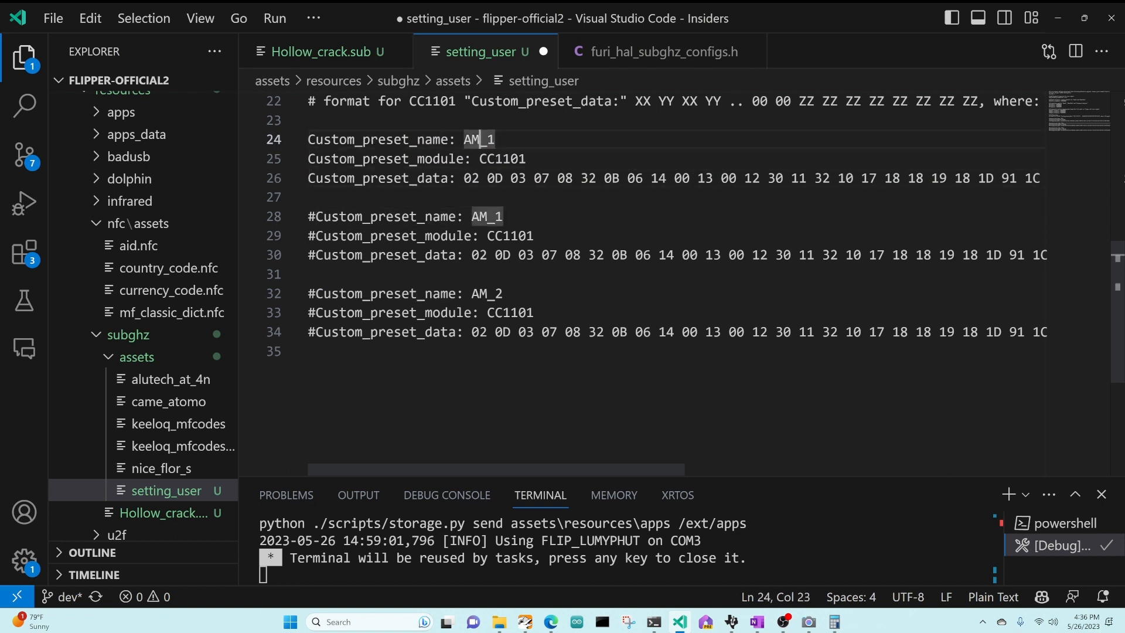
type("ASK_")
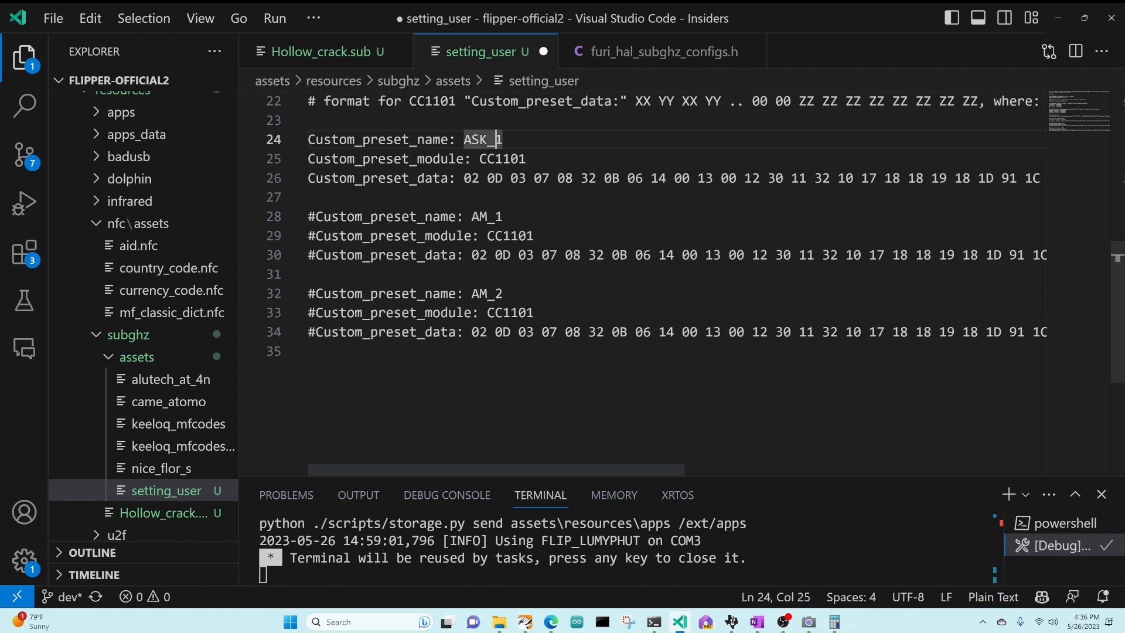
type("650")
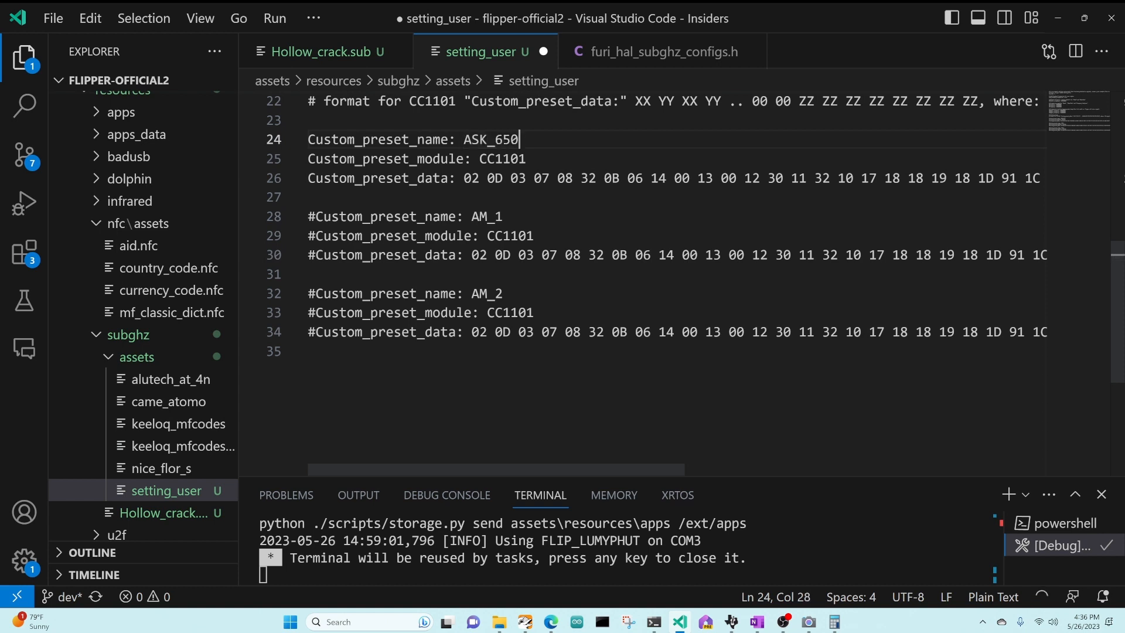
left_click(319, 51)
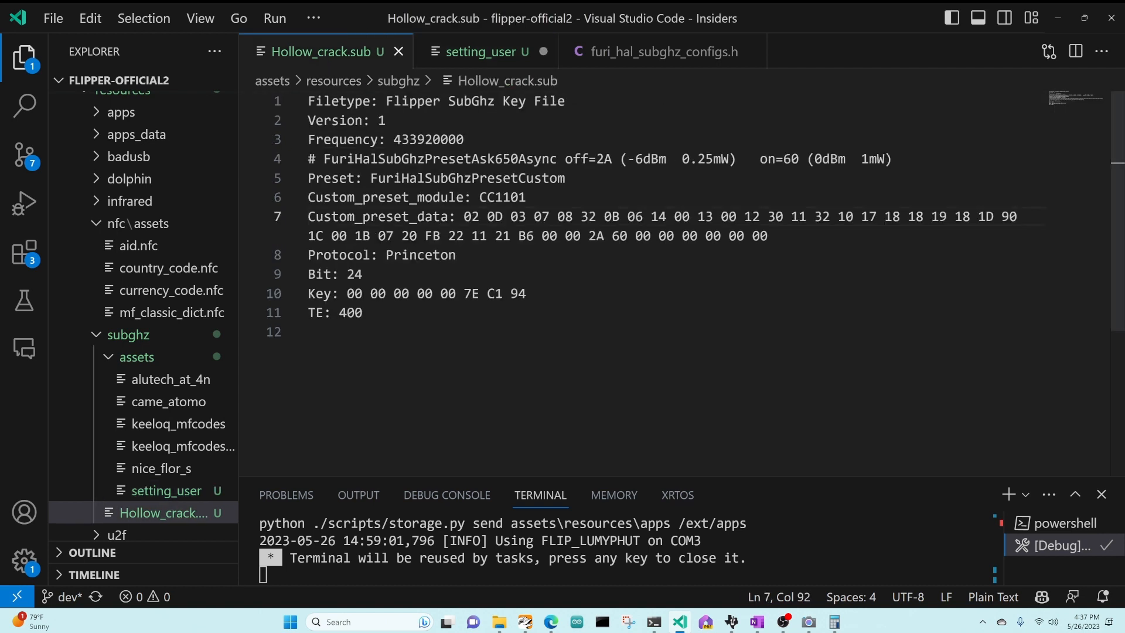
Paste Hollow_crack.sub's Custom_preset_data values over ASK_650's preset data in setting_user.
left_click_drag(467, 216, 768, 235)
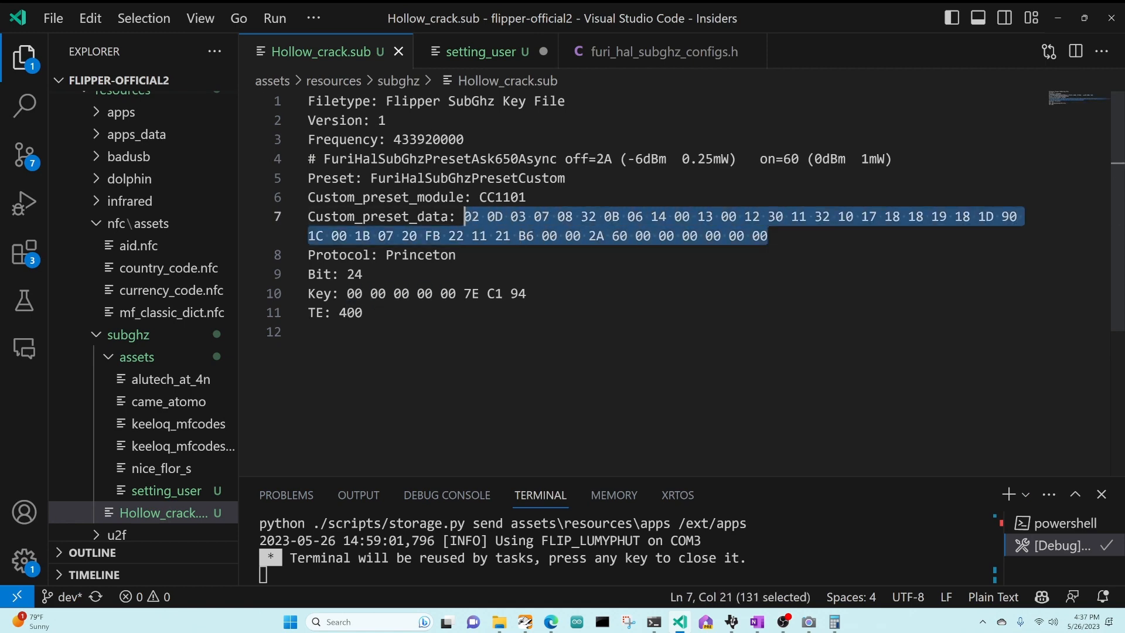
left_click(480, 52)
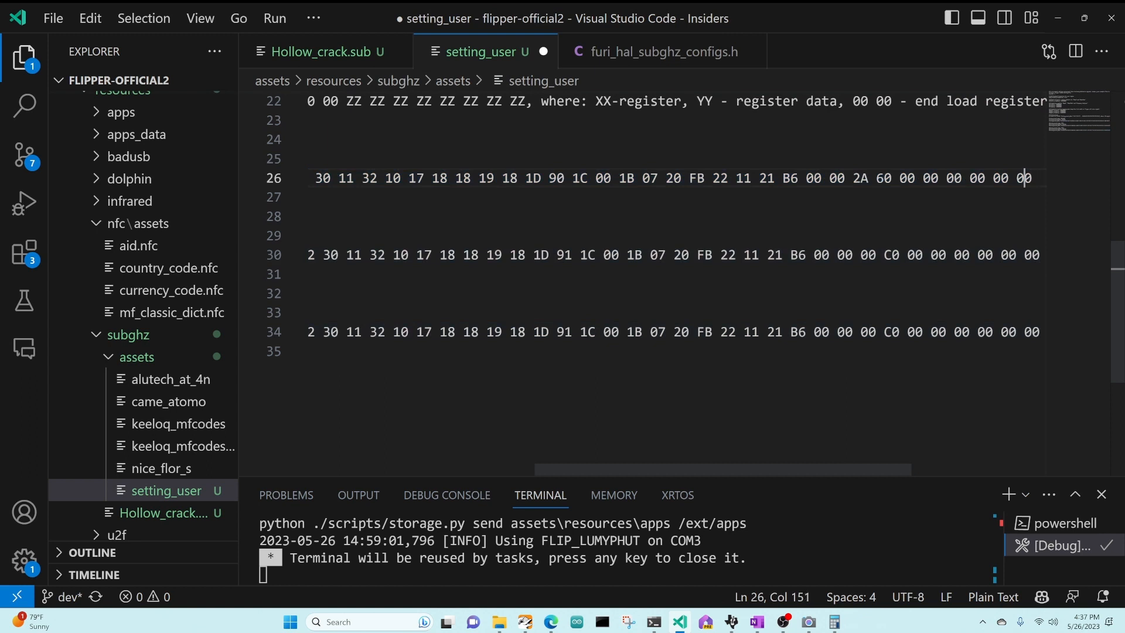
left_click_drag(853, 178, 1031, 178)
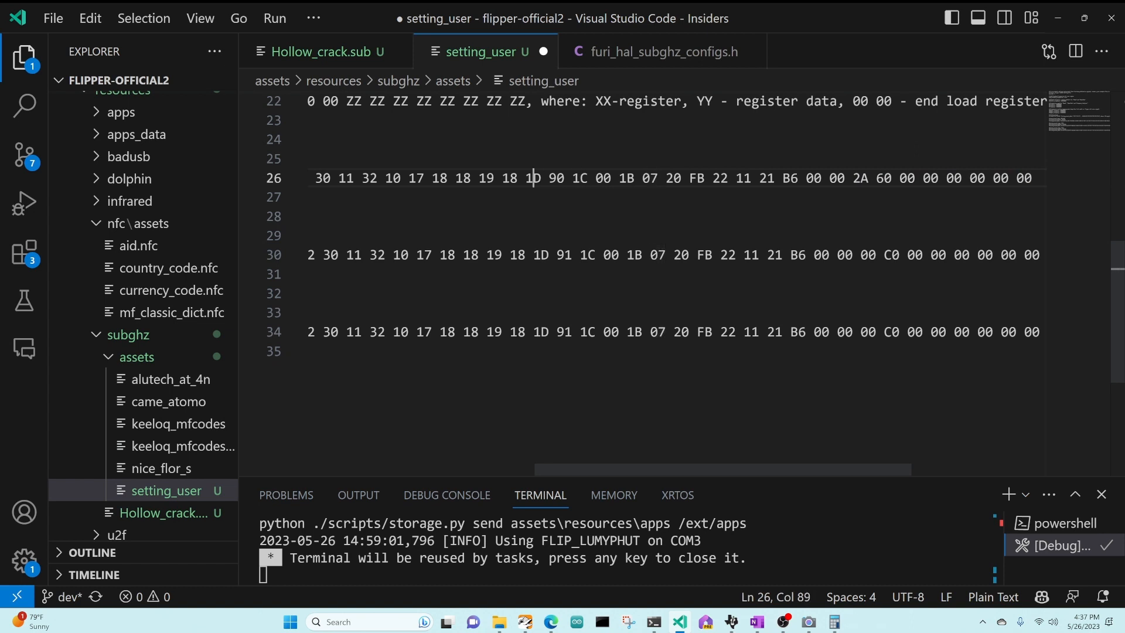
left_click_drag(531, 178, 564, 178)
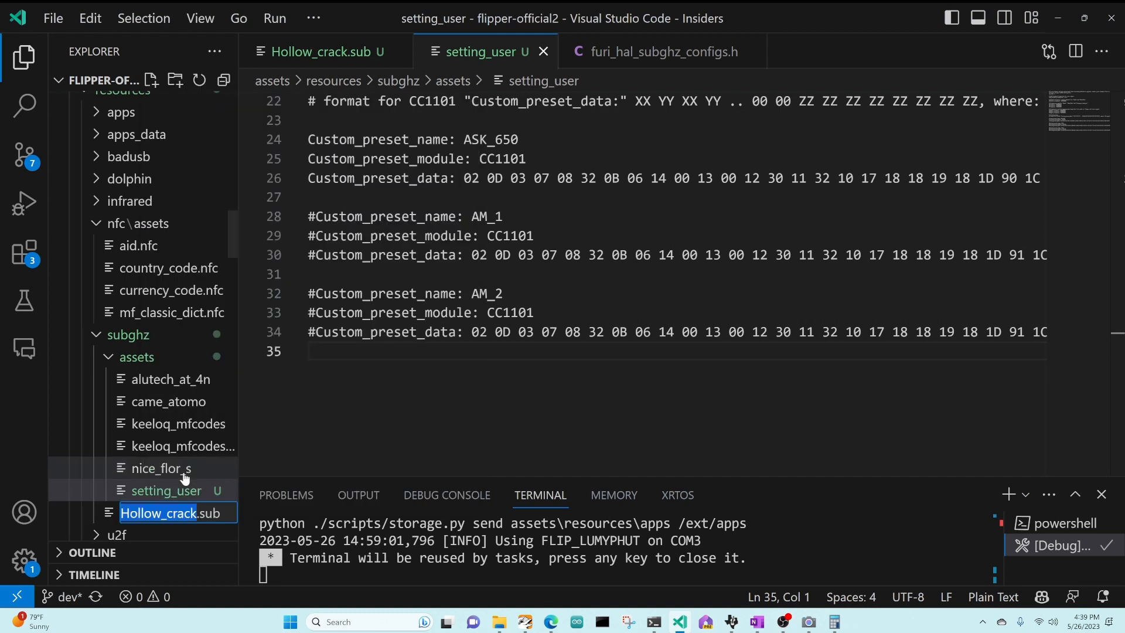
Prefix Hollow_crack.sub with ASK_ to make it ASK_Hollow_crack.sub.
type("ASK_")
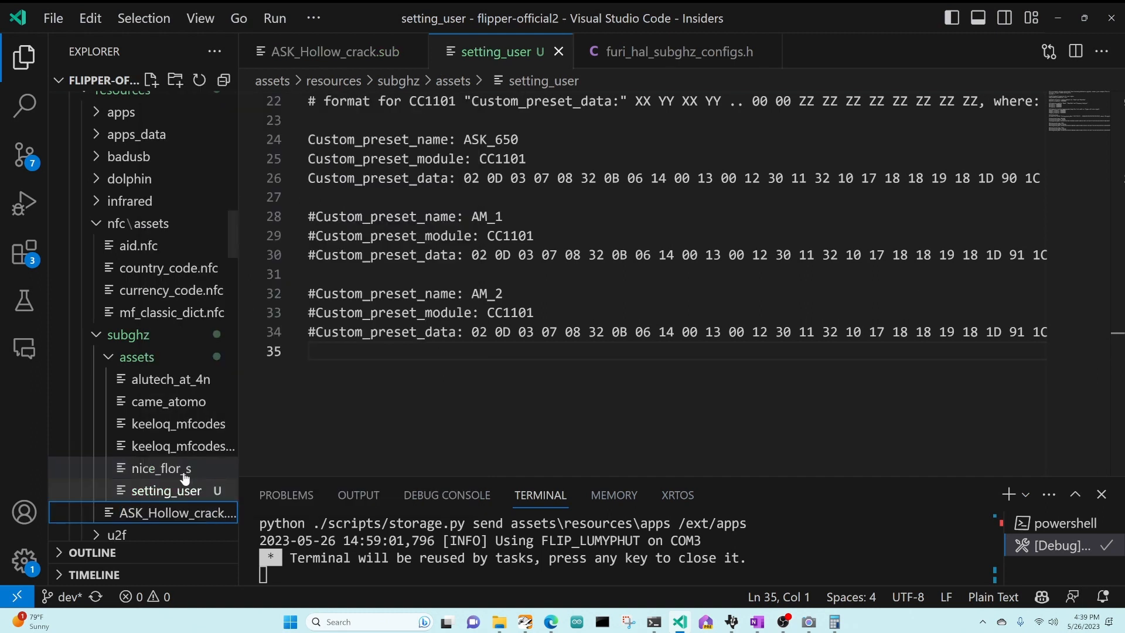
left_click(525, 621)
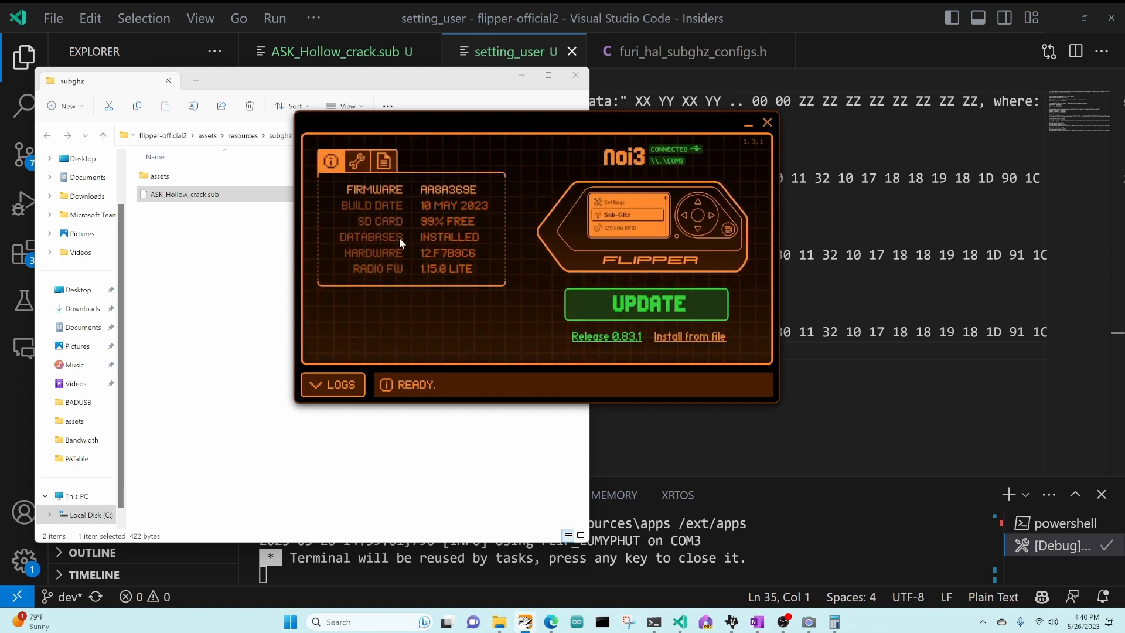
Open the local assets folder, then browse the Flipper's SD card in qFlipper.
double_click(159, 176)
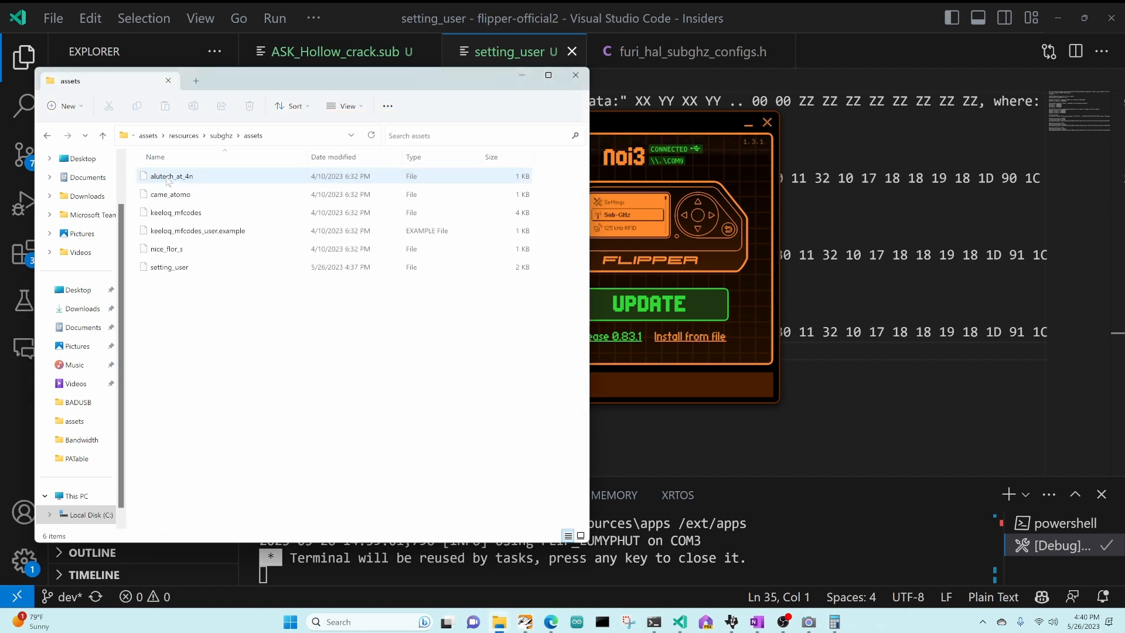
left_click(329, 161)
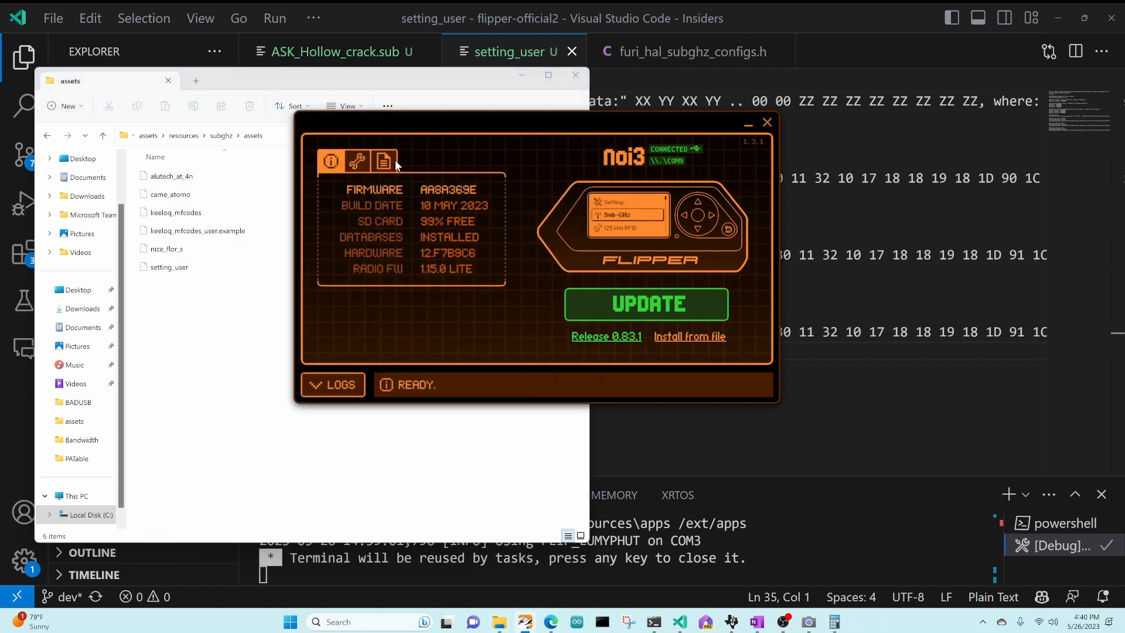
left_click(384, 160)
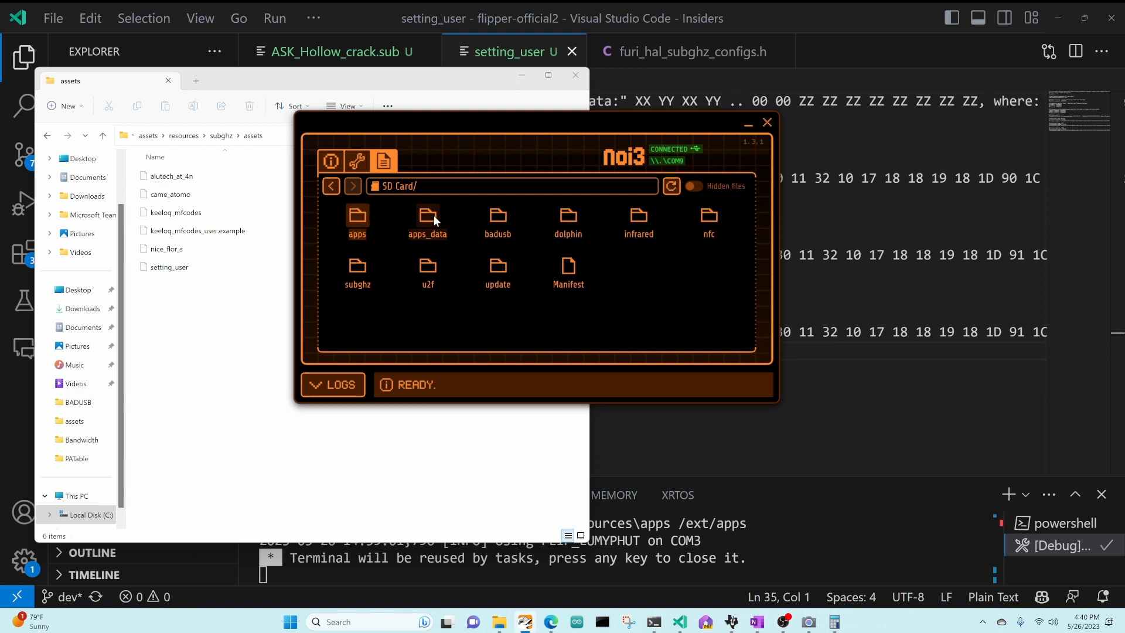
Delete setting_user from the SD card's subghz/assets folder and confirm.
double_click(357, 219)
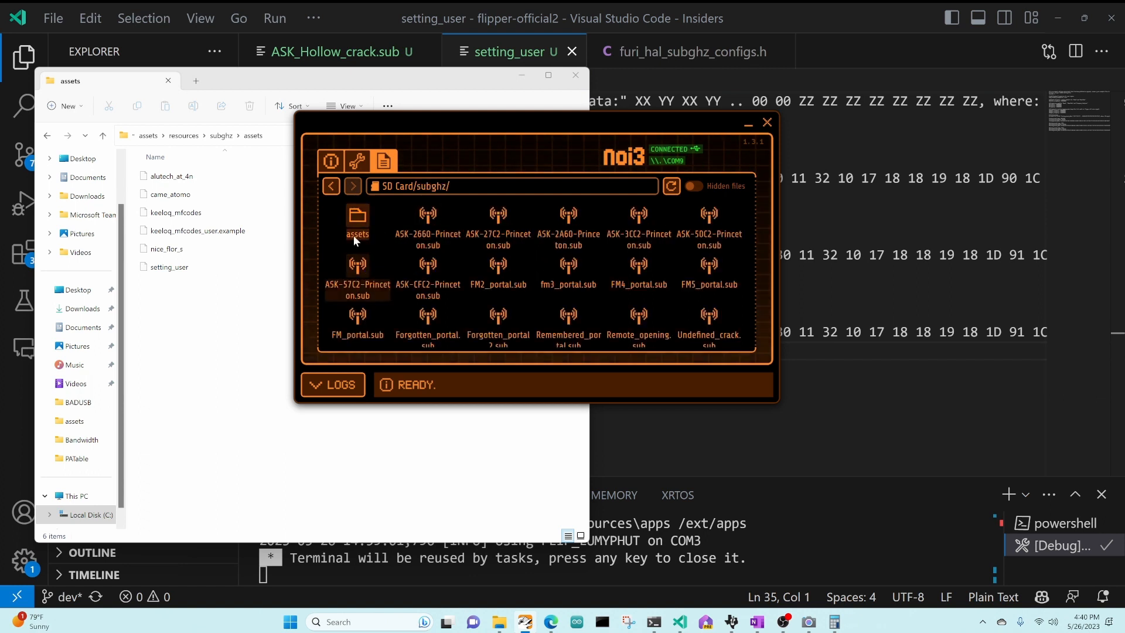
double_click(356, 220)
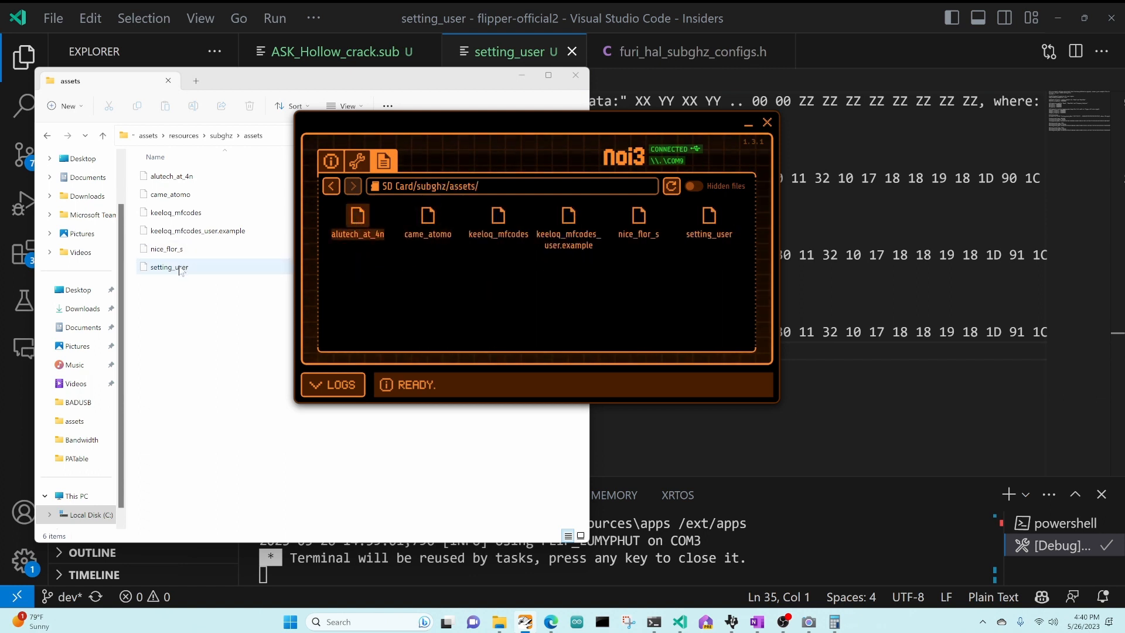
right_click(708, 219)
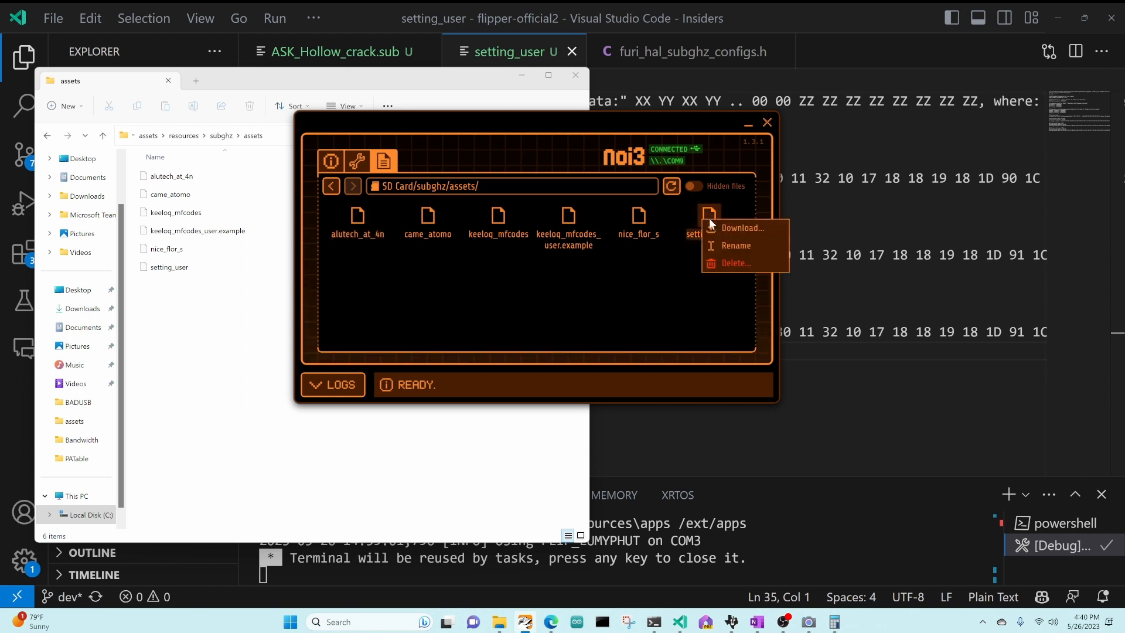
left_click(735, 263)
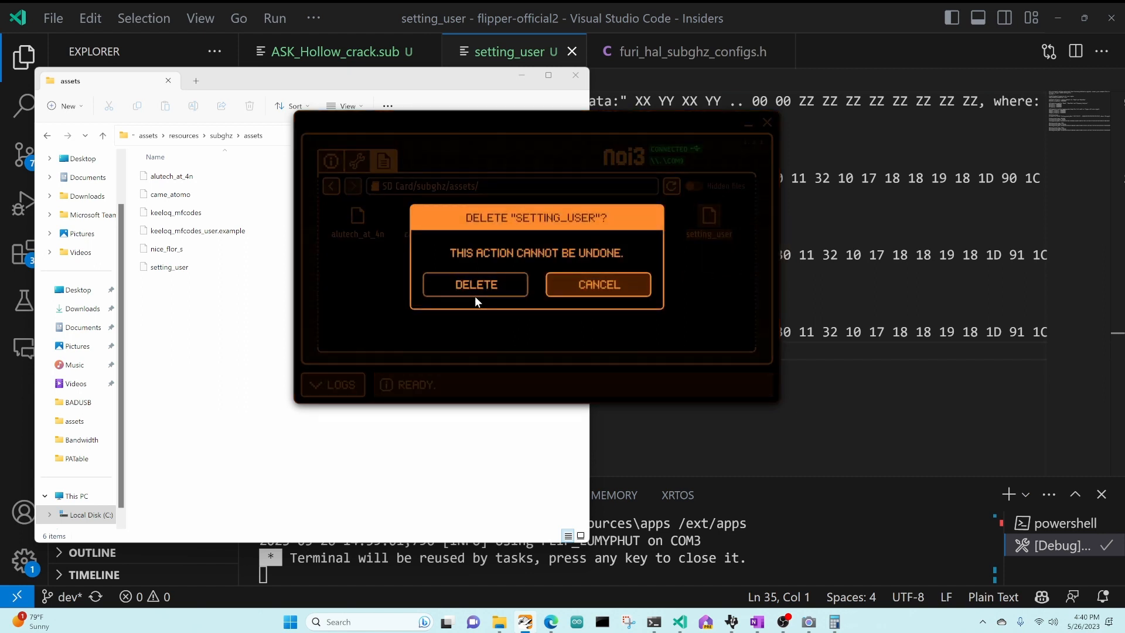
left_click(598, 284)
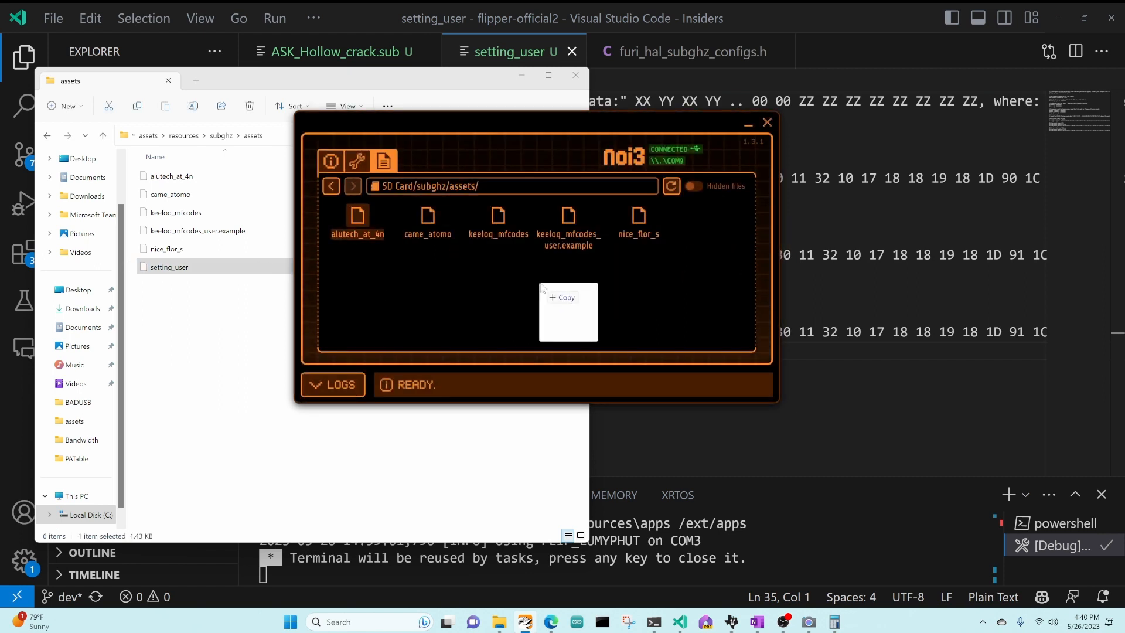
left_click(330, 160)
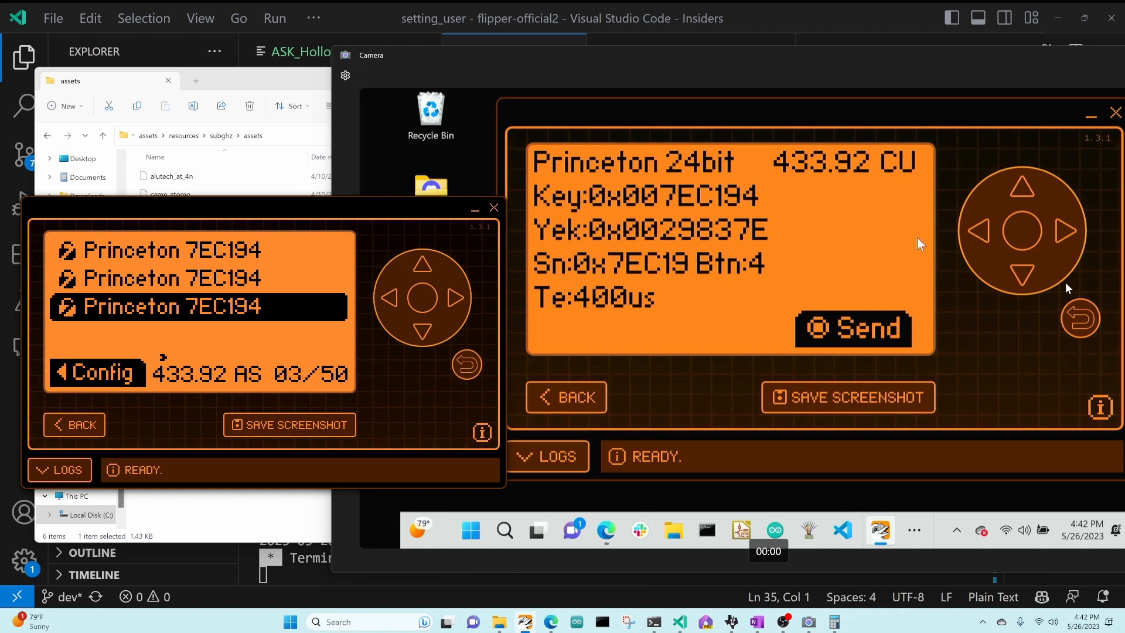
Open the receiver Config to verify ASK_650 modulation at 433.92.
left_click(96, 371)
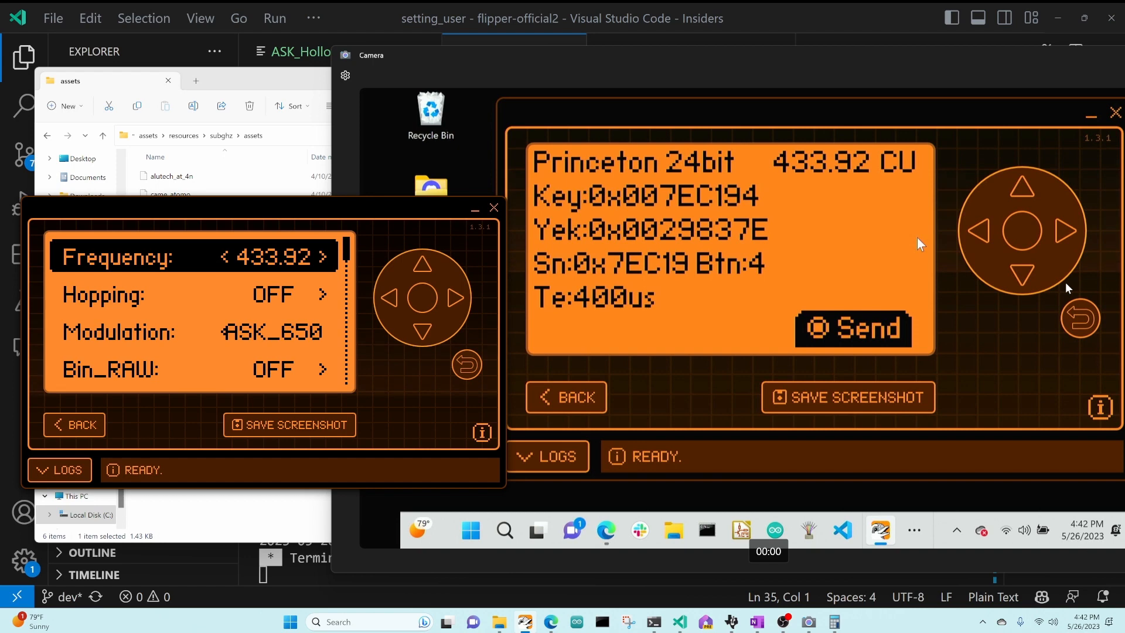